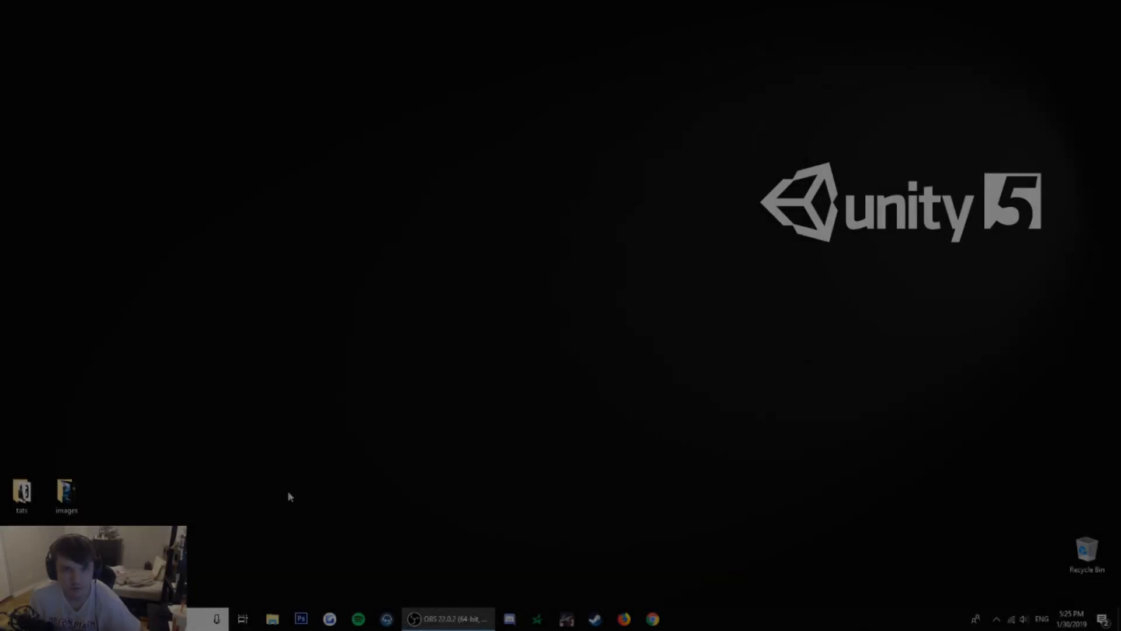
mouse_move(379, 459)
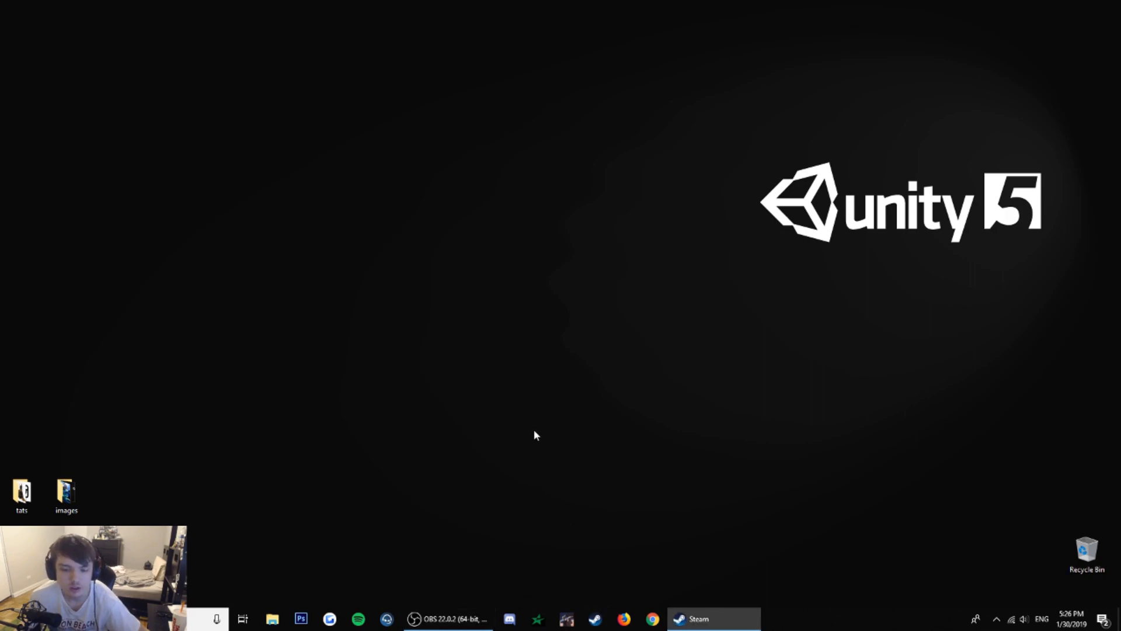
Bring up Unturned's Properties from the Library and show its Local Files section.
click(712, 619)
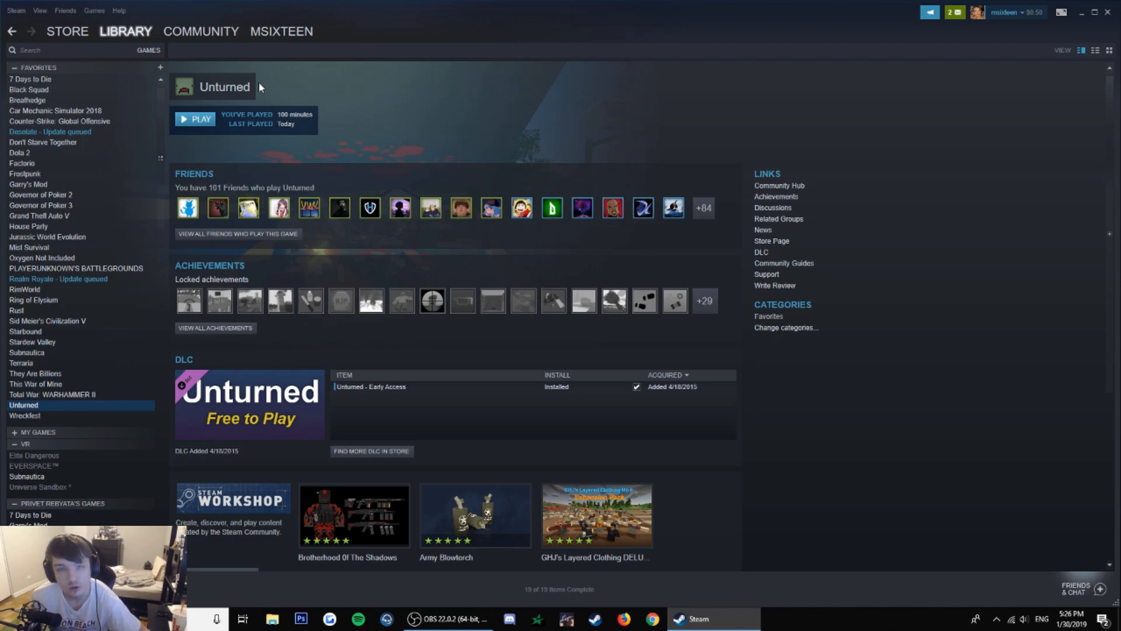
right_click(23, 406)
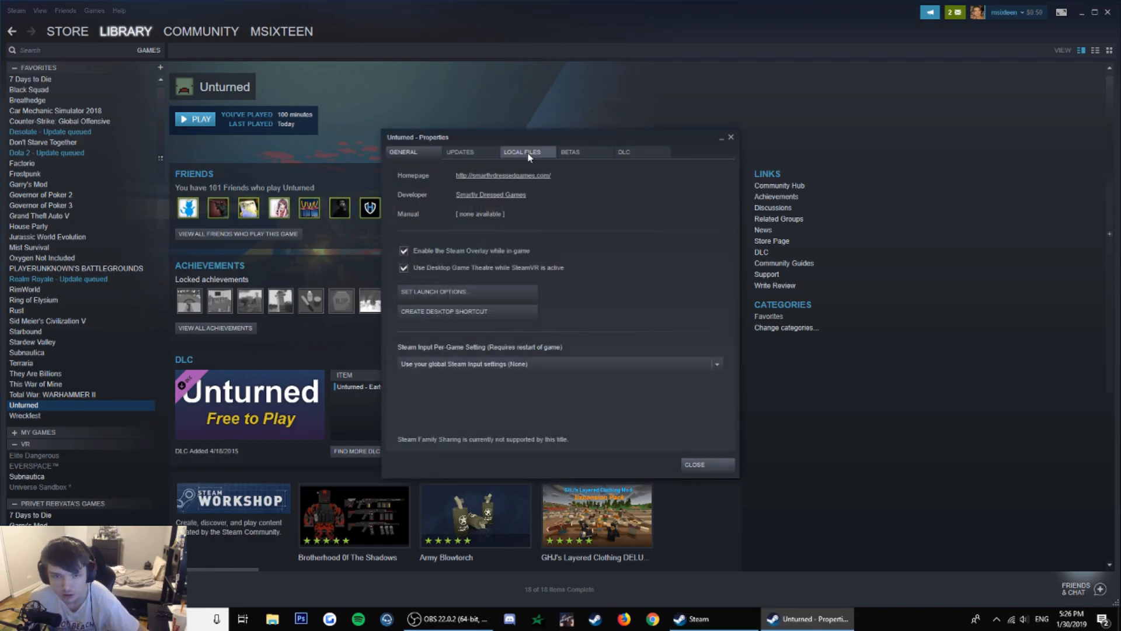
click(520, 152)
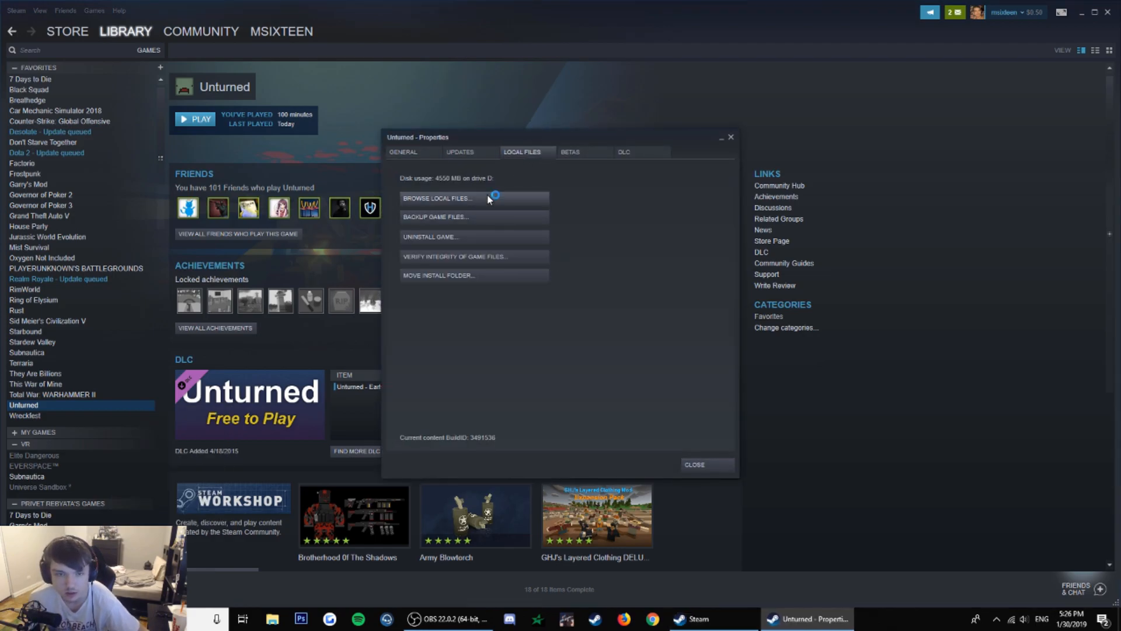
Browse to Unturned's install folder and create a shortcut to Unturned.exe there.
click(436, 198)
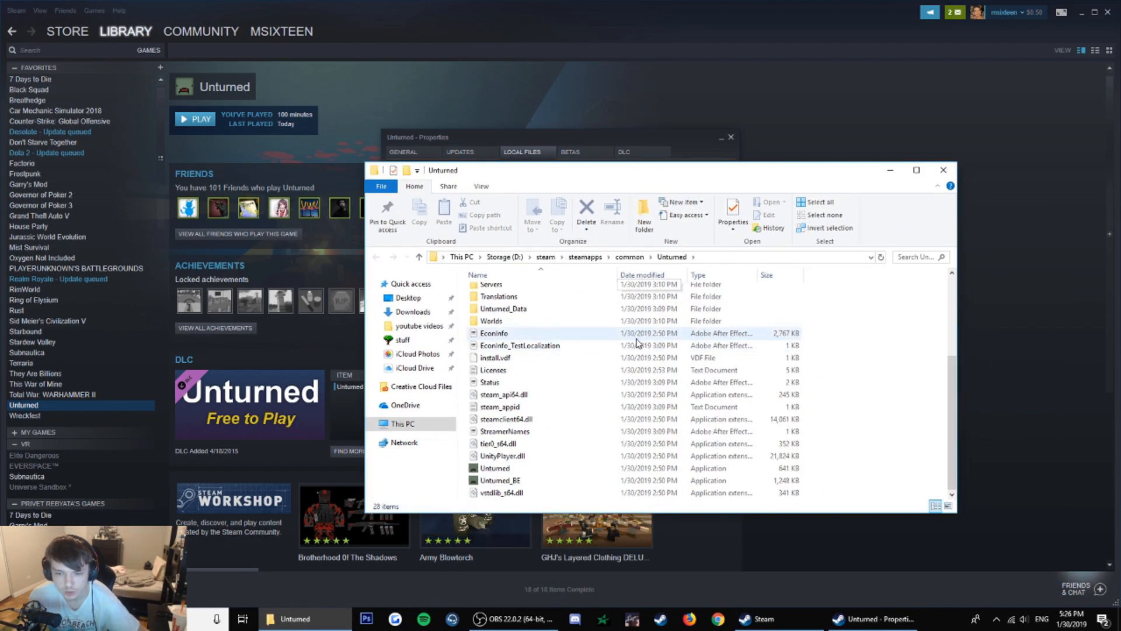
mouse_move(495, 467)
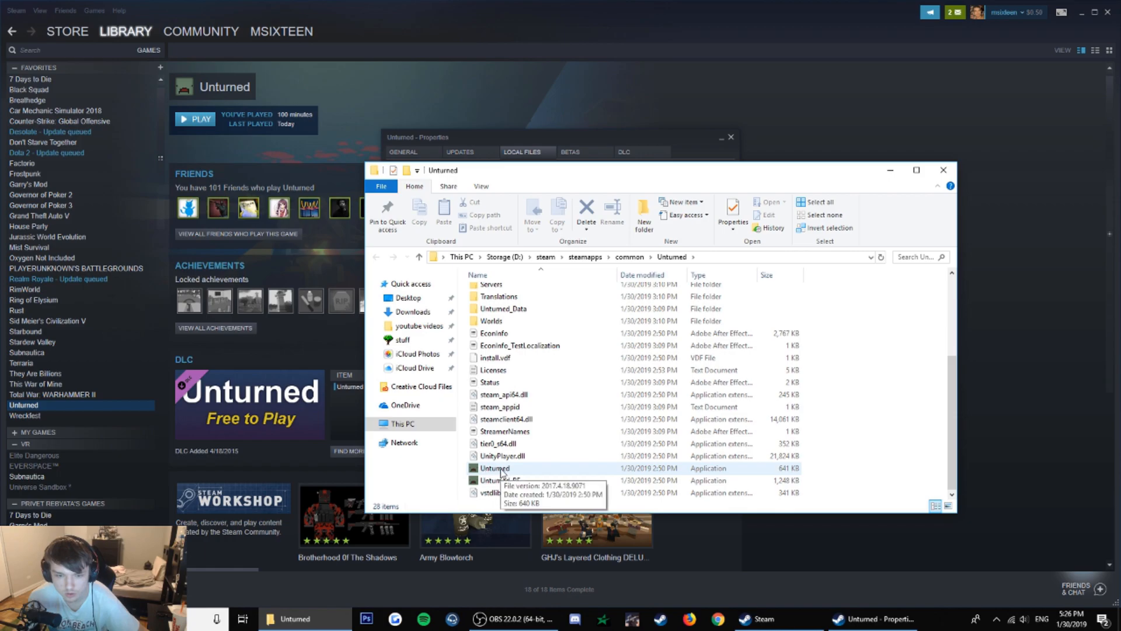
click(495, 467)
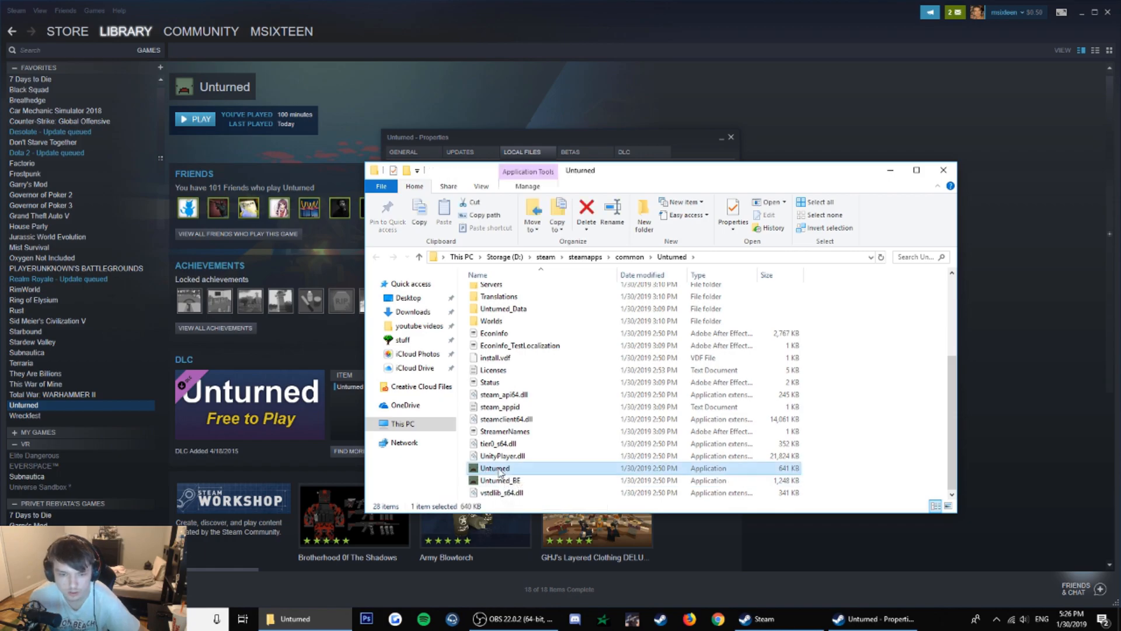
right_click(494, 467)
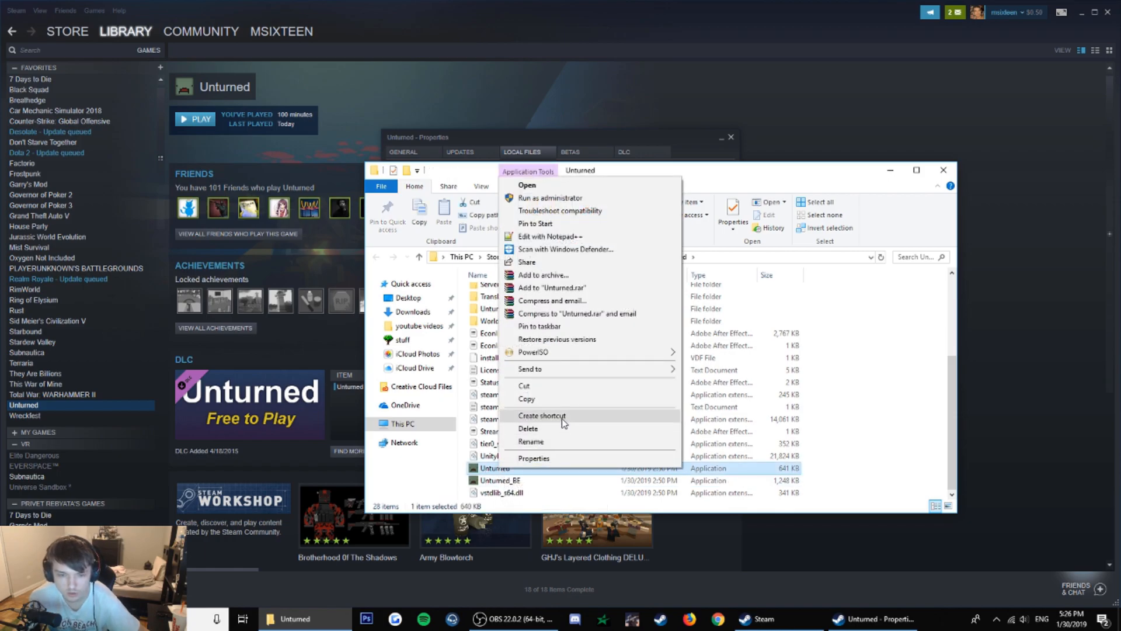
click(540, 416)
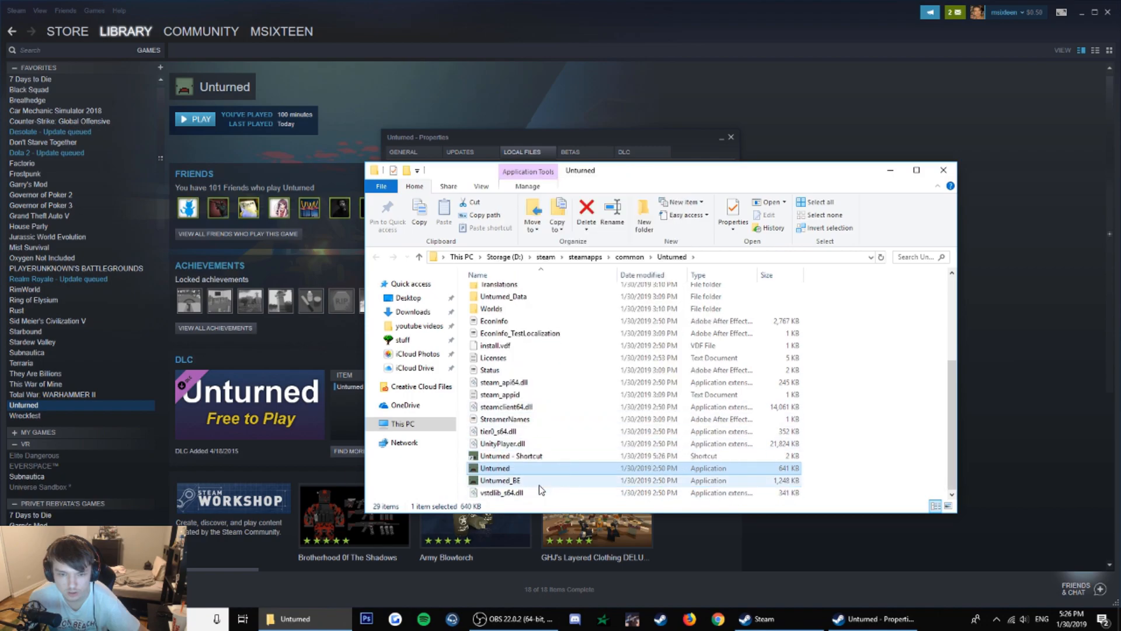
right_click(511, 455)
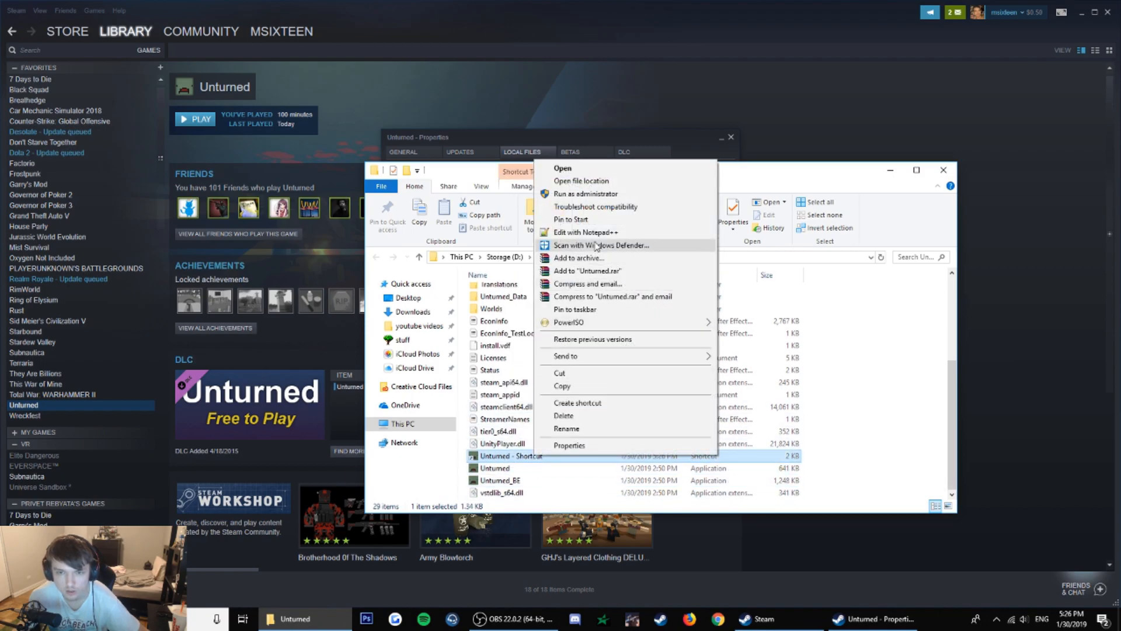
mouse_move(570, 445)
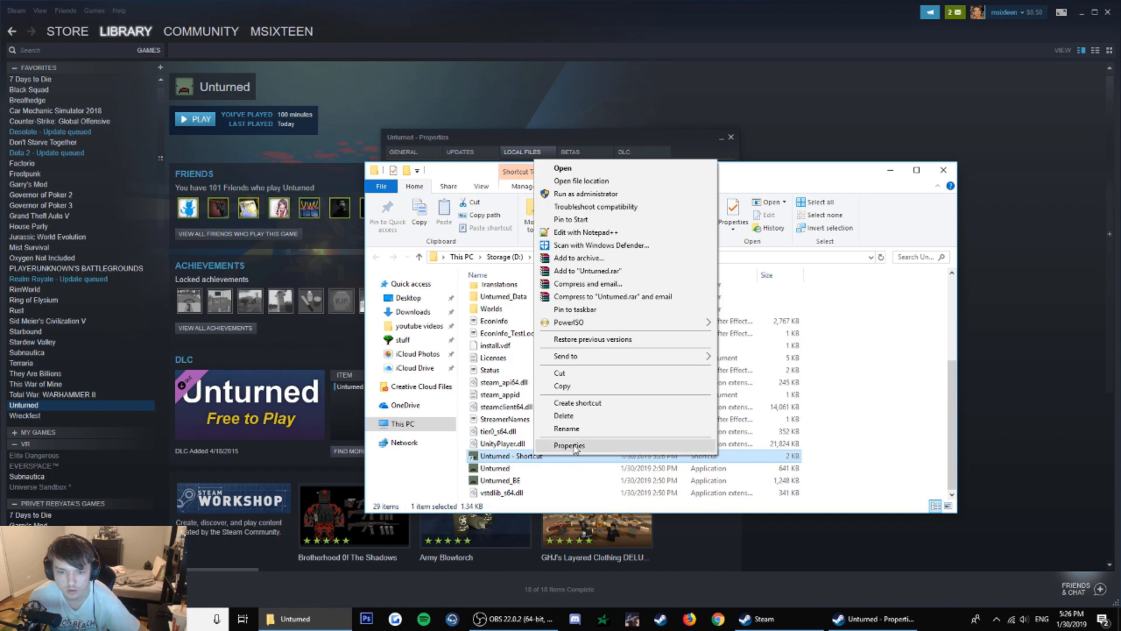
Open the shortcut's properties, then load Servername.txt from the downloaded server folder in Notepad.
click(569, 445)
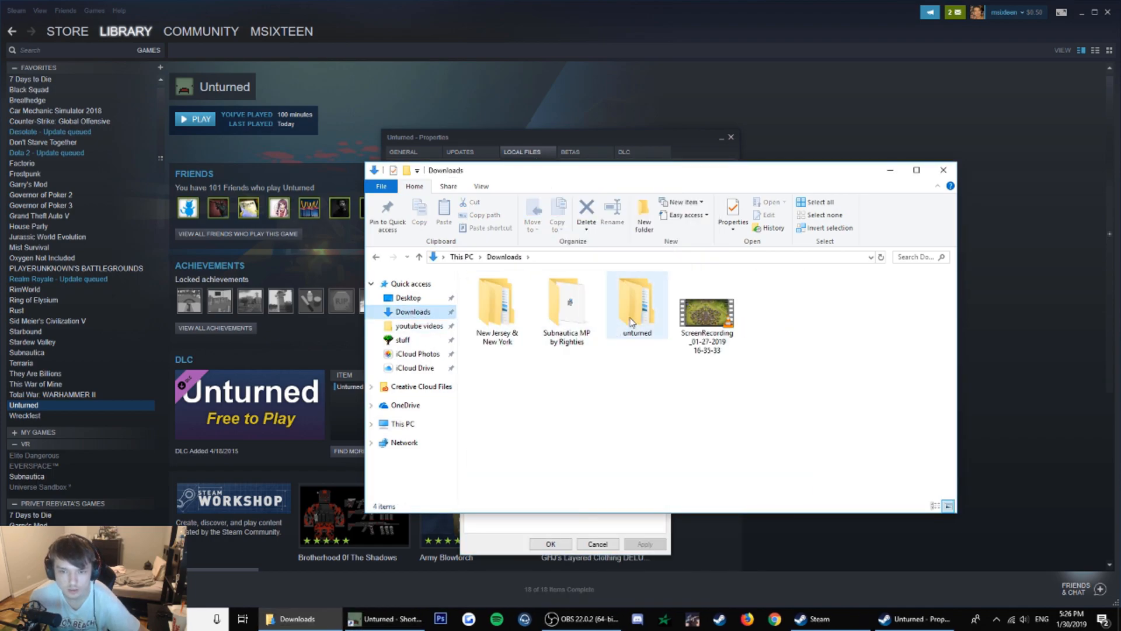
double_click(635, 300)
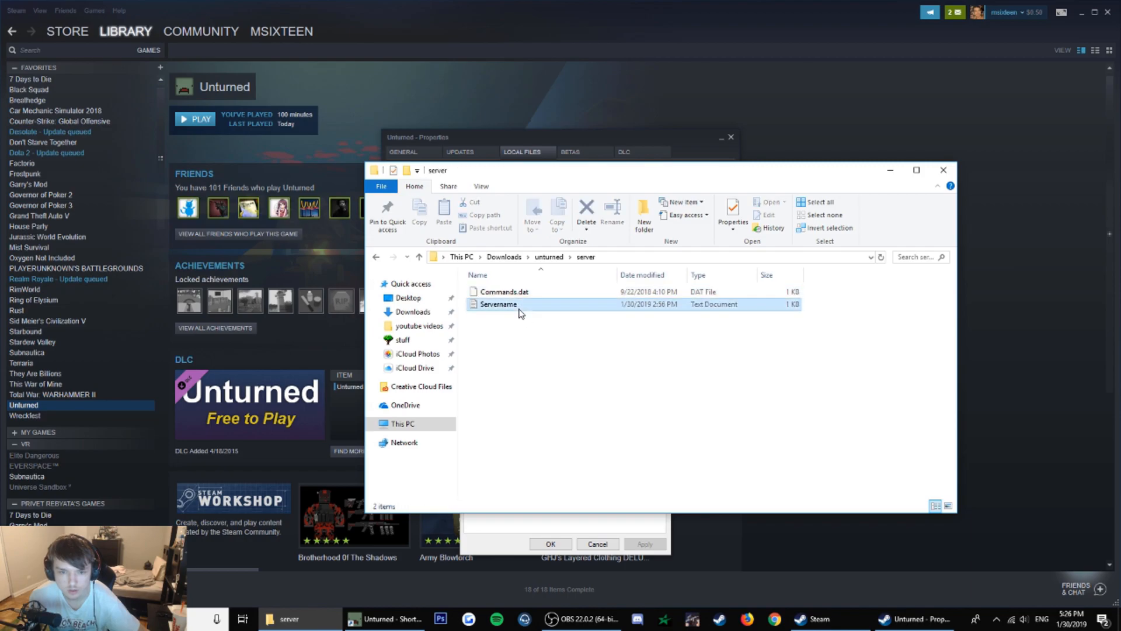
double_click(499, 304)
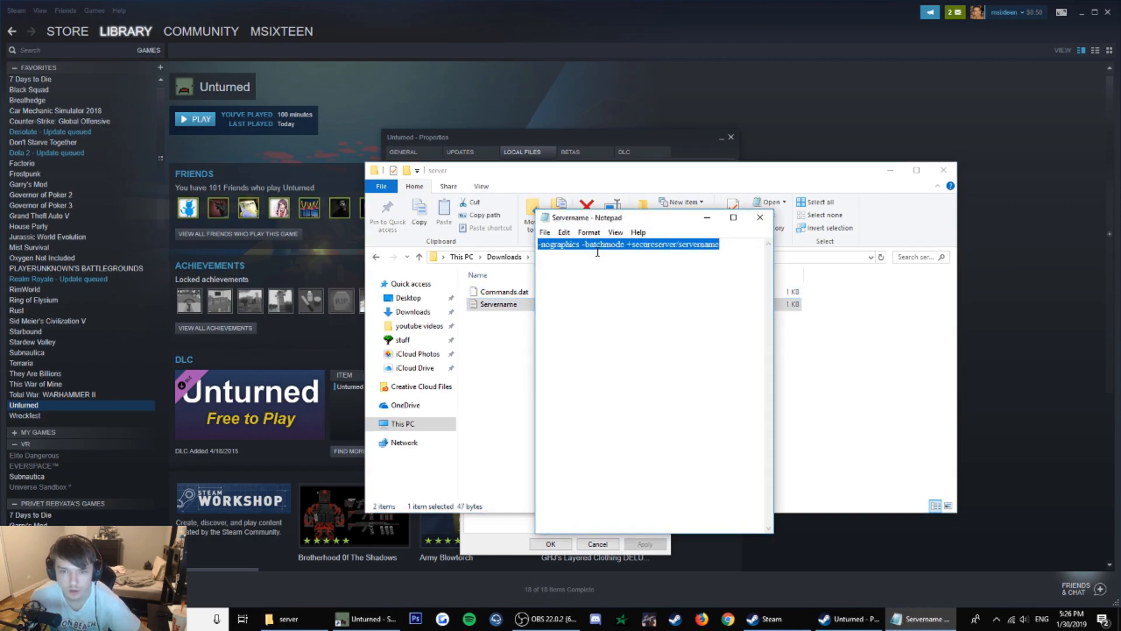
click(565, 257)
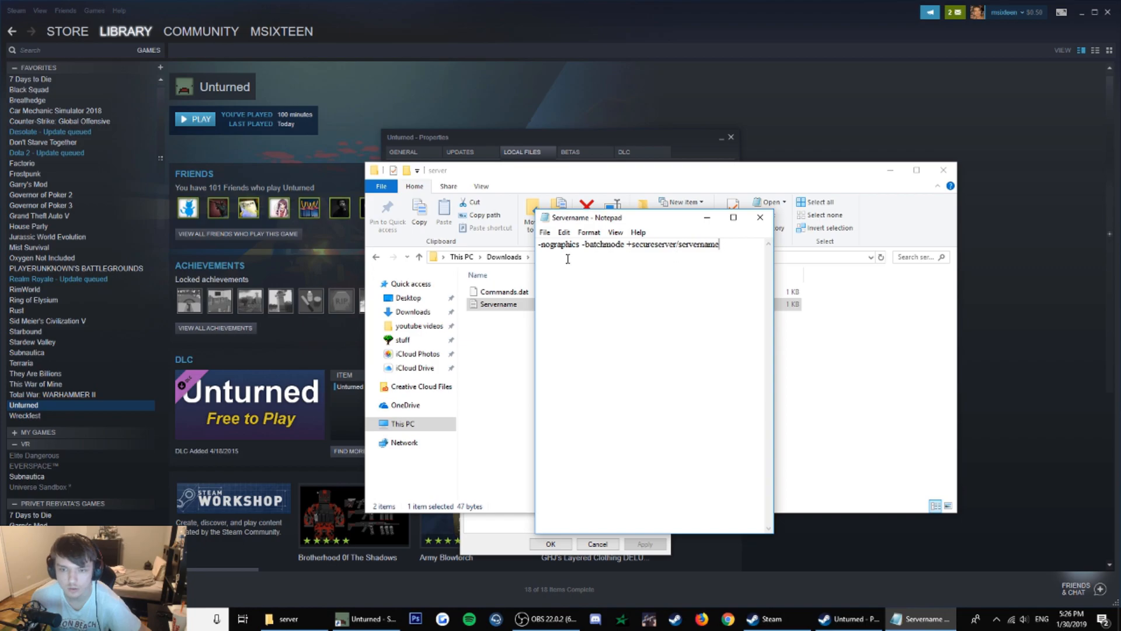
mouse_move(806, 256)
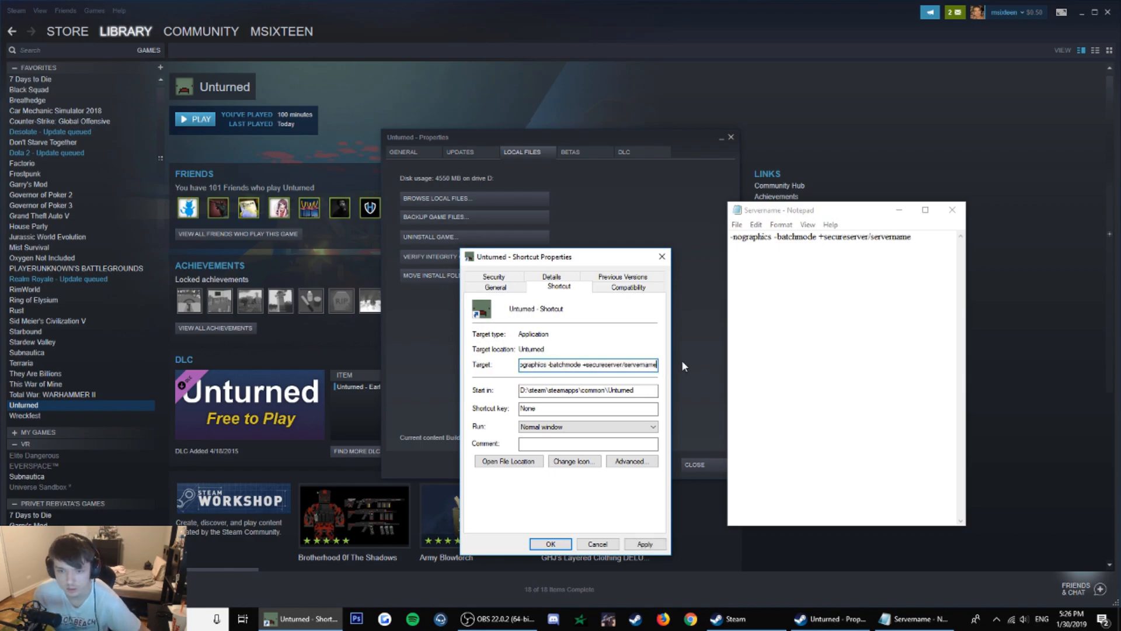
Replace the placeholder server name in the shortcut's Target and confirm with OK.
double_click(640, 364)
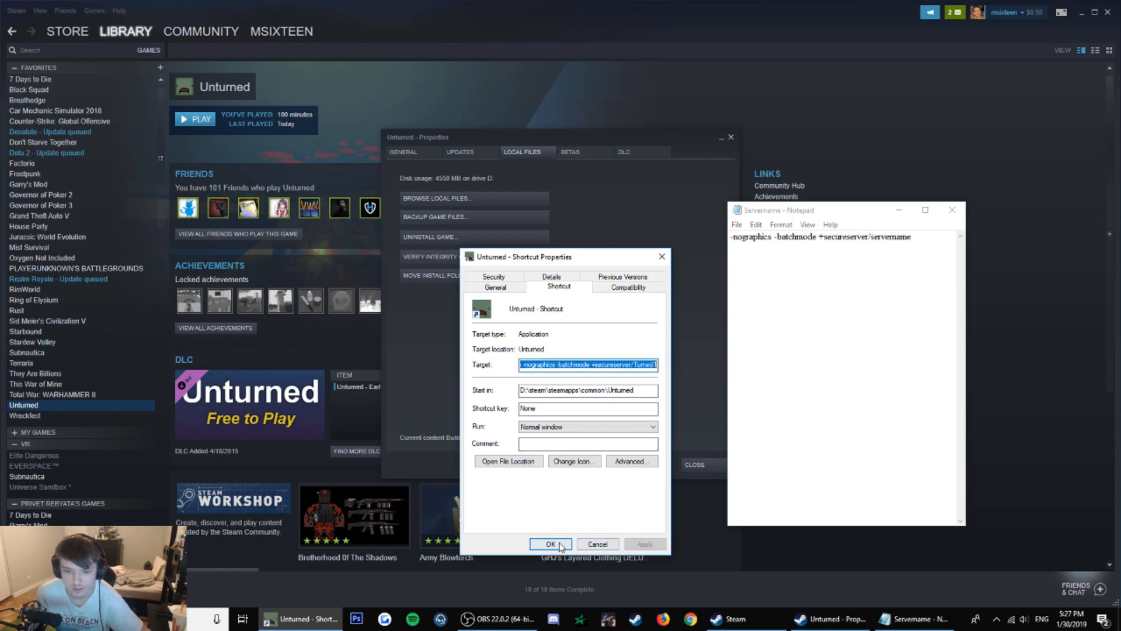
click(550, 544)
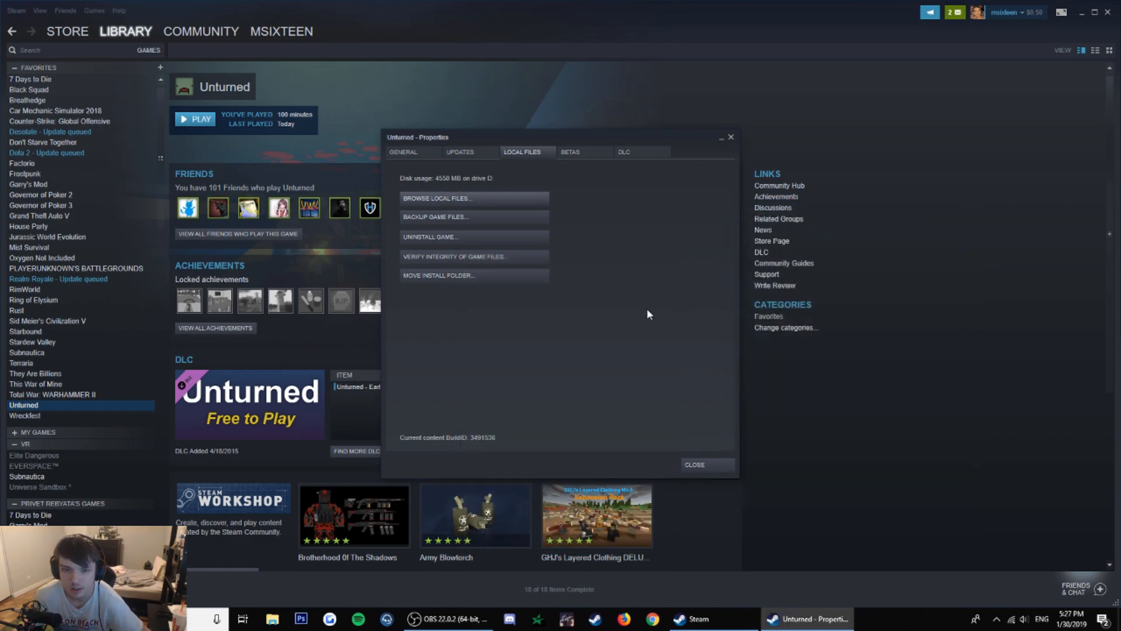
Browse Unturned's installed files again from its Local Files properties.
click(693, 463)
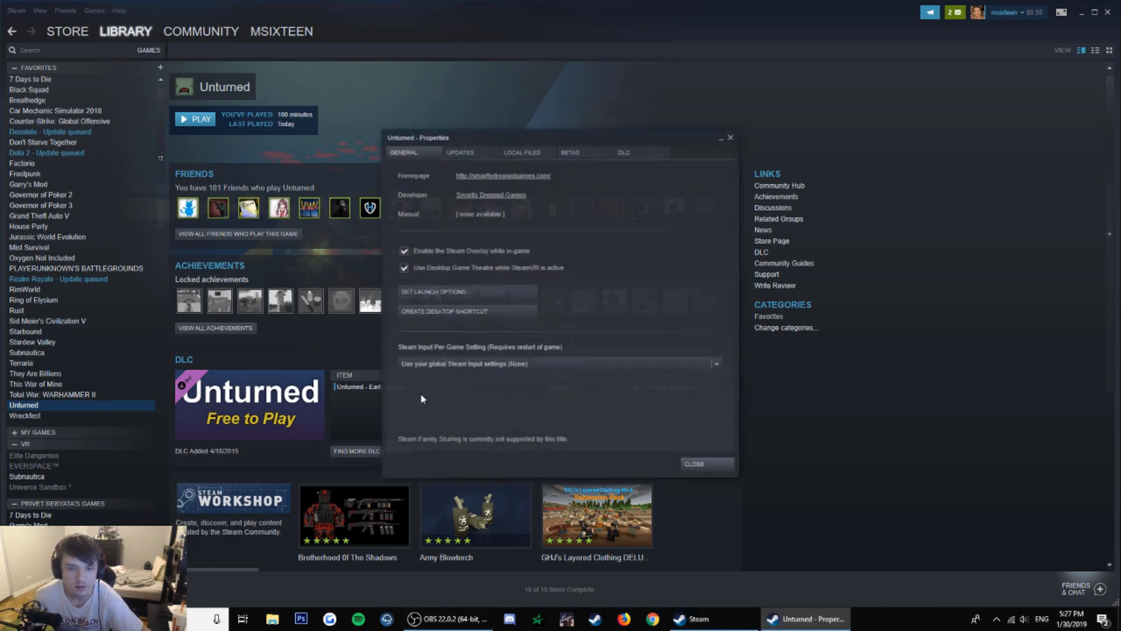
click(522, 152)
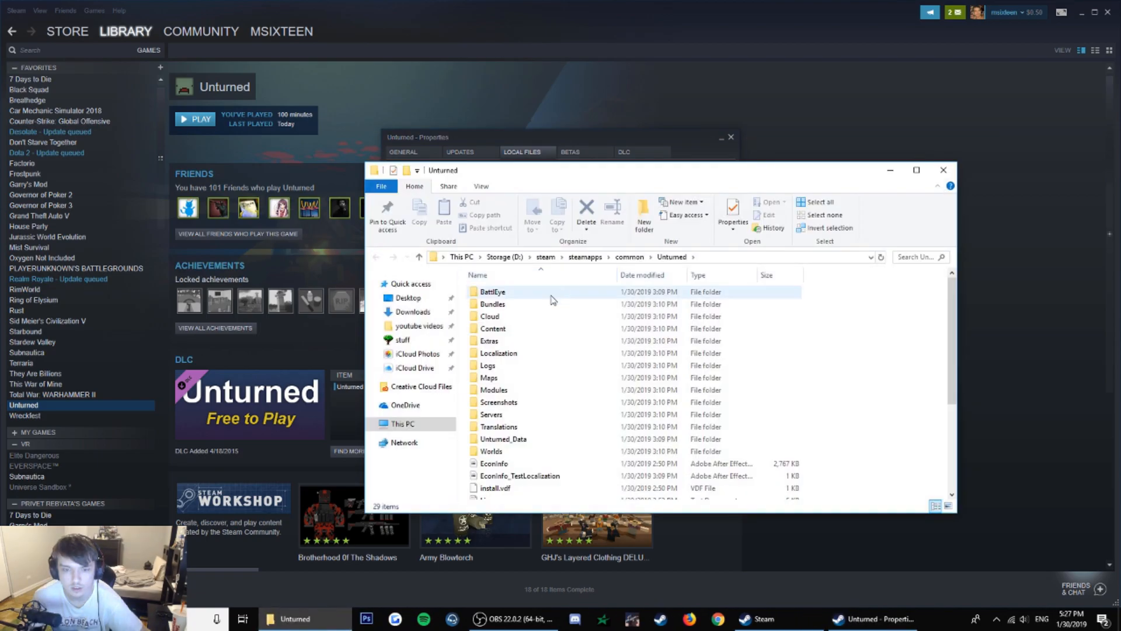
scroll(down, 3)
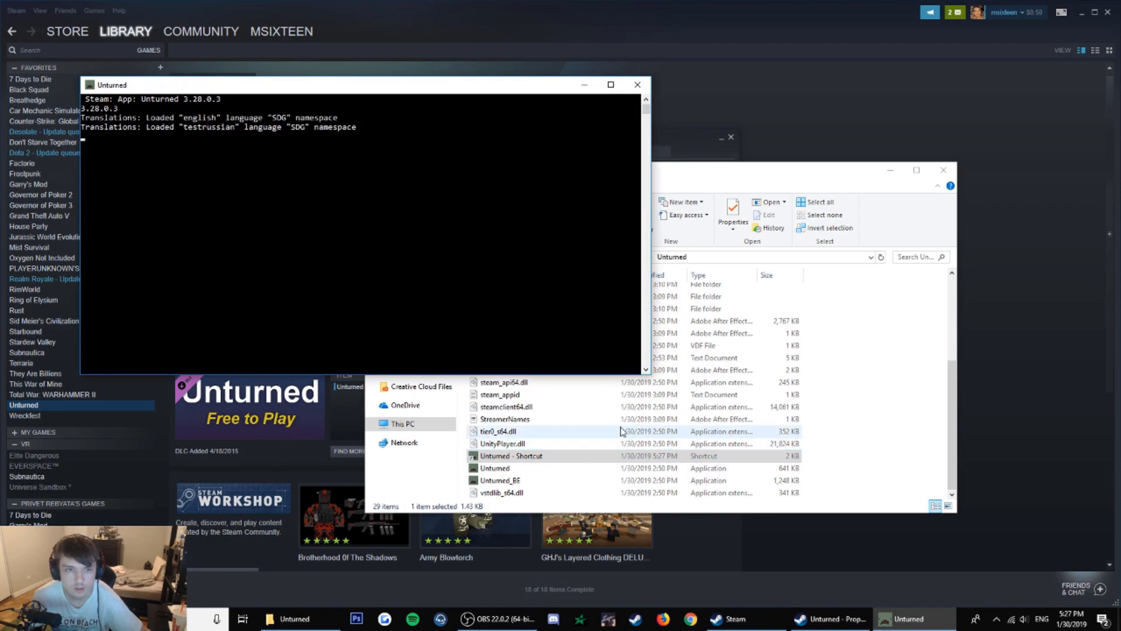
mouse_move(579, 260)
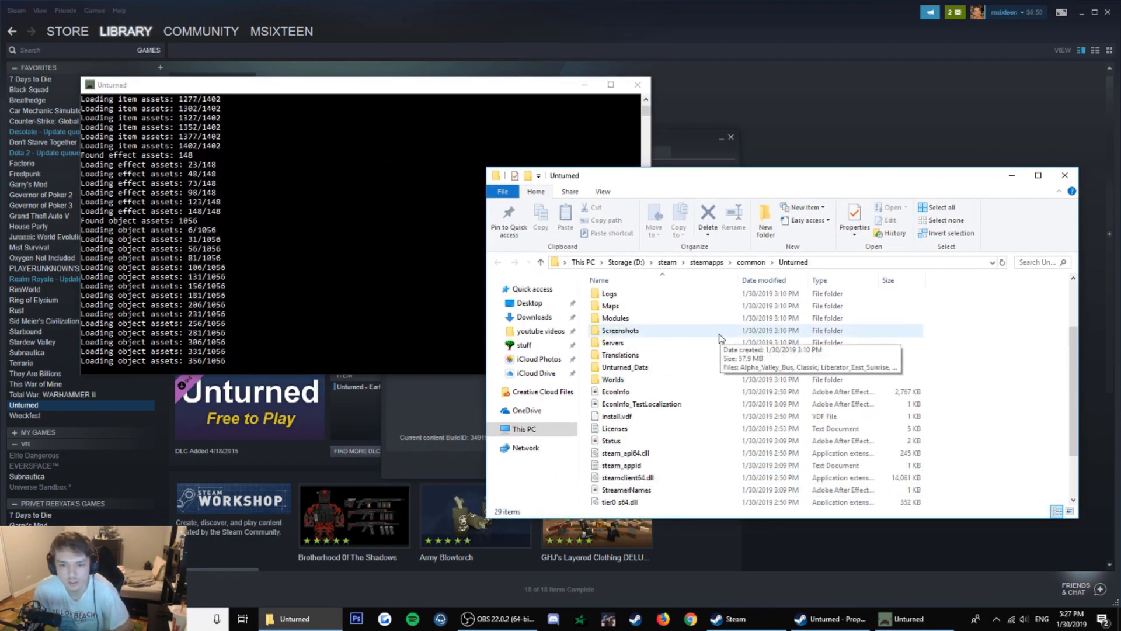
Scroll the server console while it loads spawn, NPC and map assets.
scroll(up, 3)
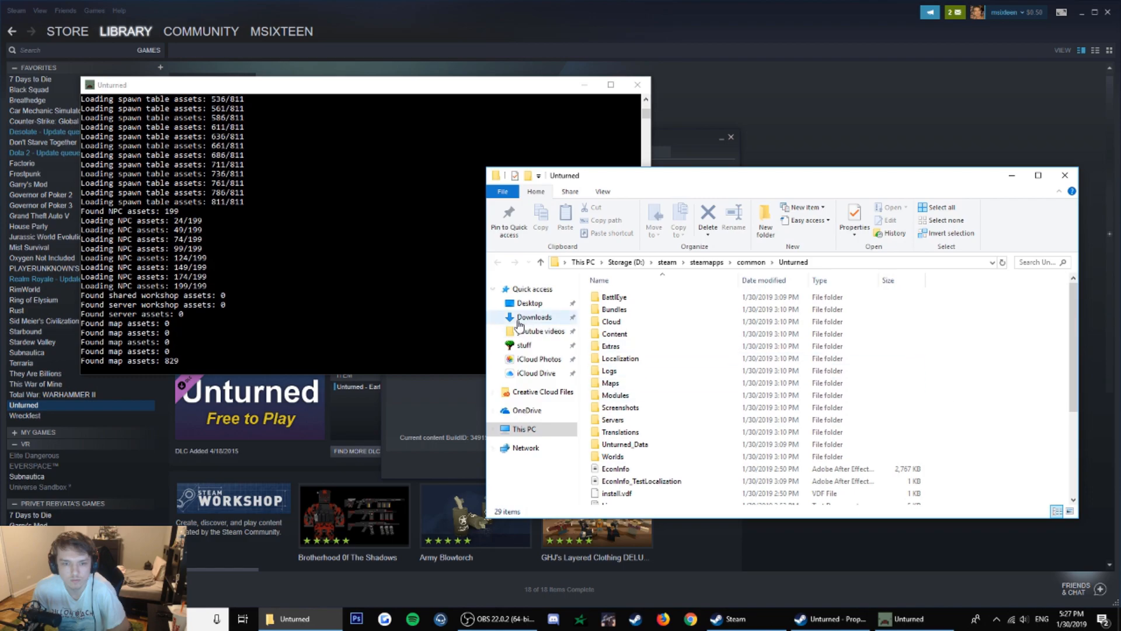
Copy Commands.dat from Downloads > unturned > server and return to the Unturned install folder.
click(534, 316)
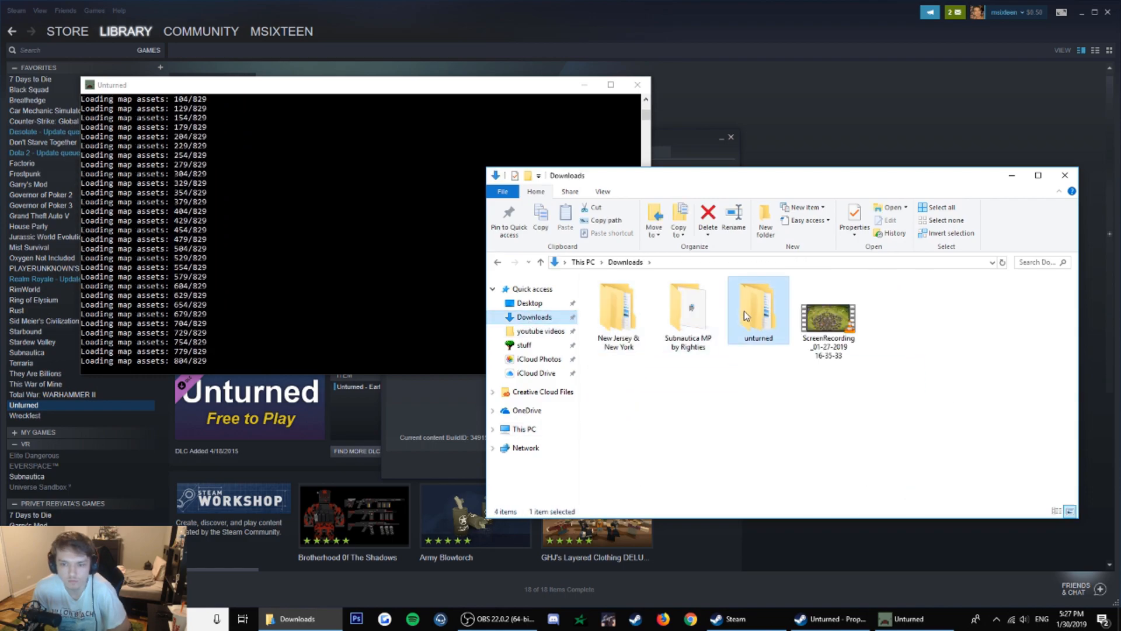
double_click(757, 307)
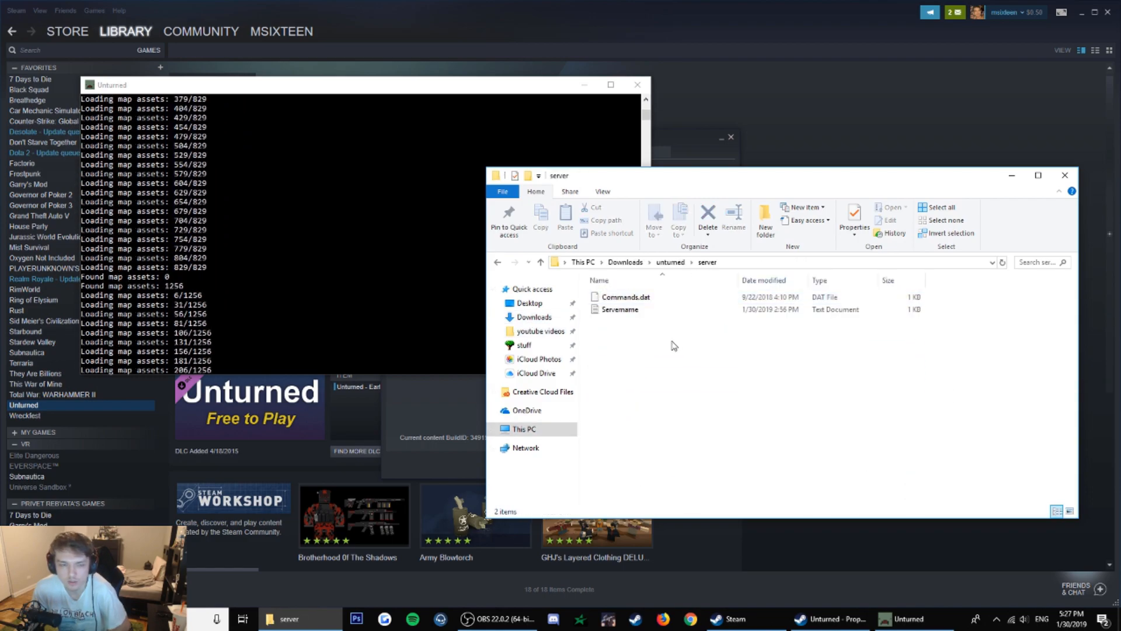
click(623, 297)
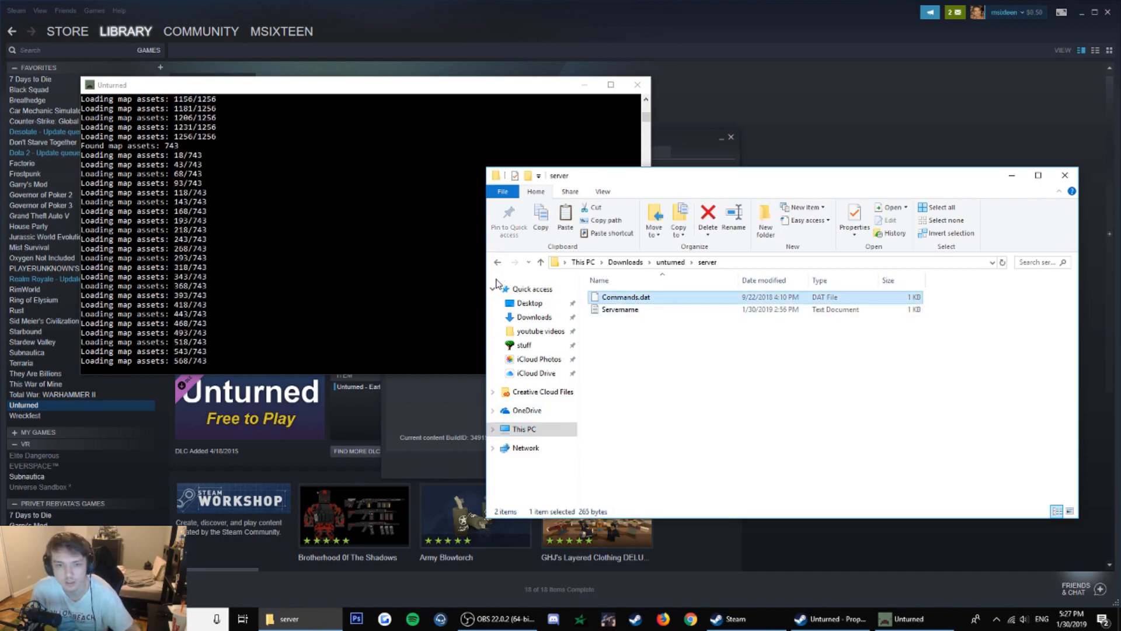
click(515, 261)
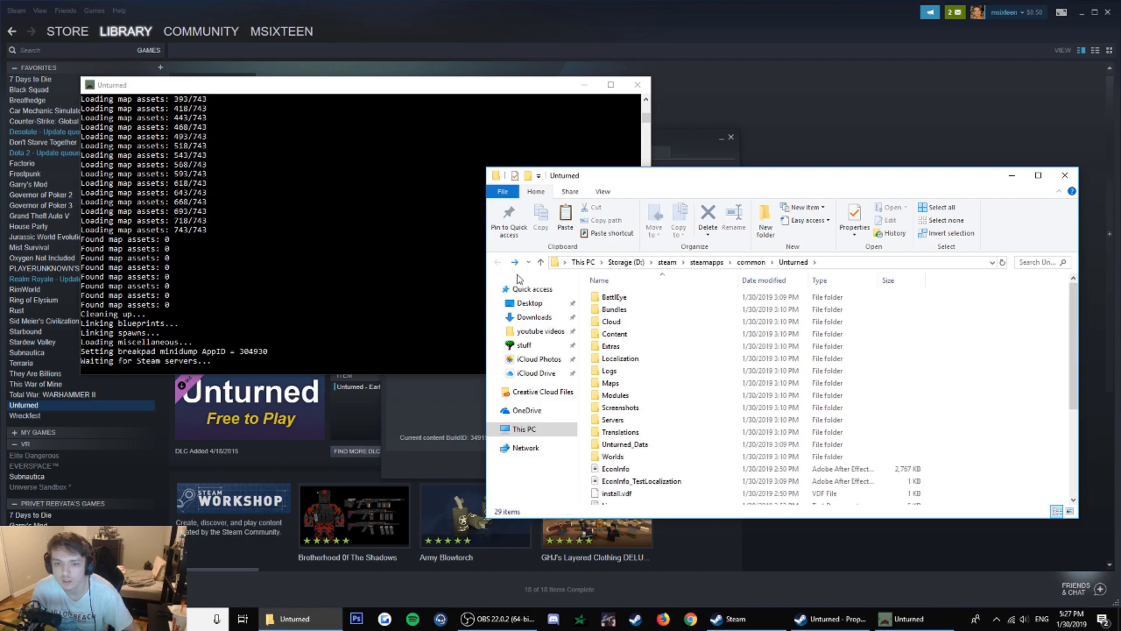
Paste Commands.dat into Servers > Turned1 > Server, replacing the empty 0 KB file.
double_click(613, 419)
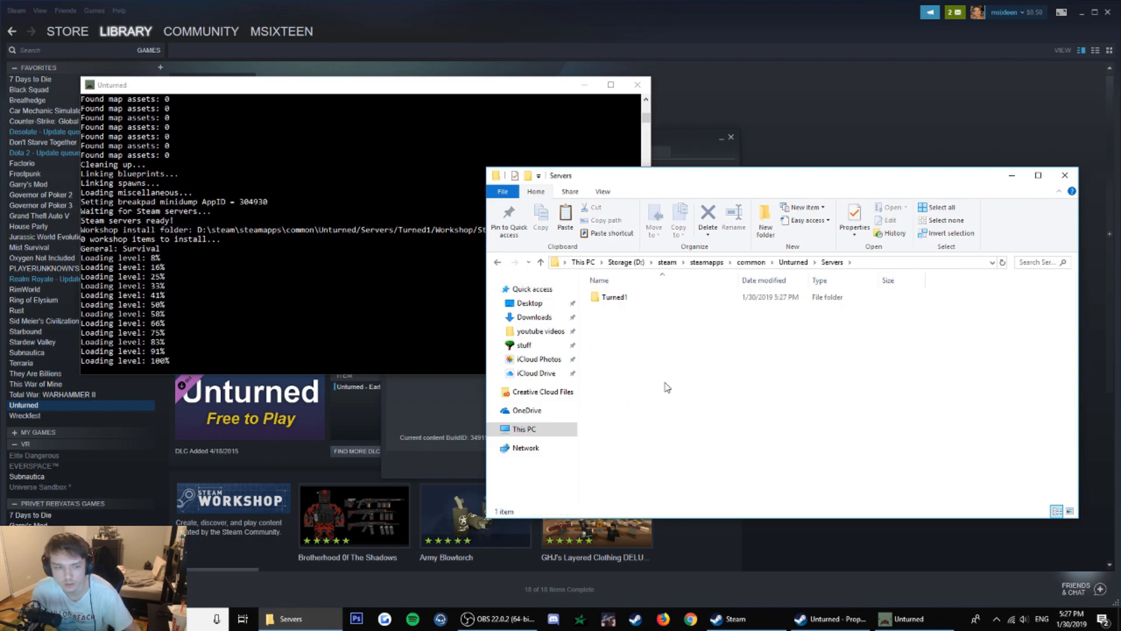
mouse_move(641, 330)
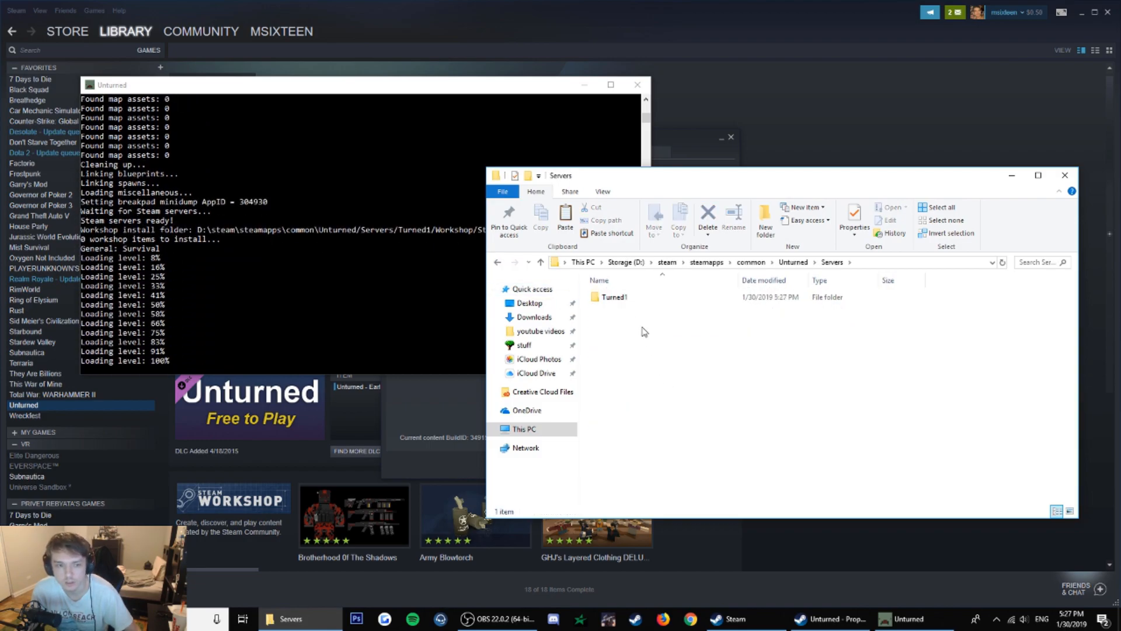
mouse_move(642, 355)
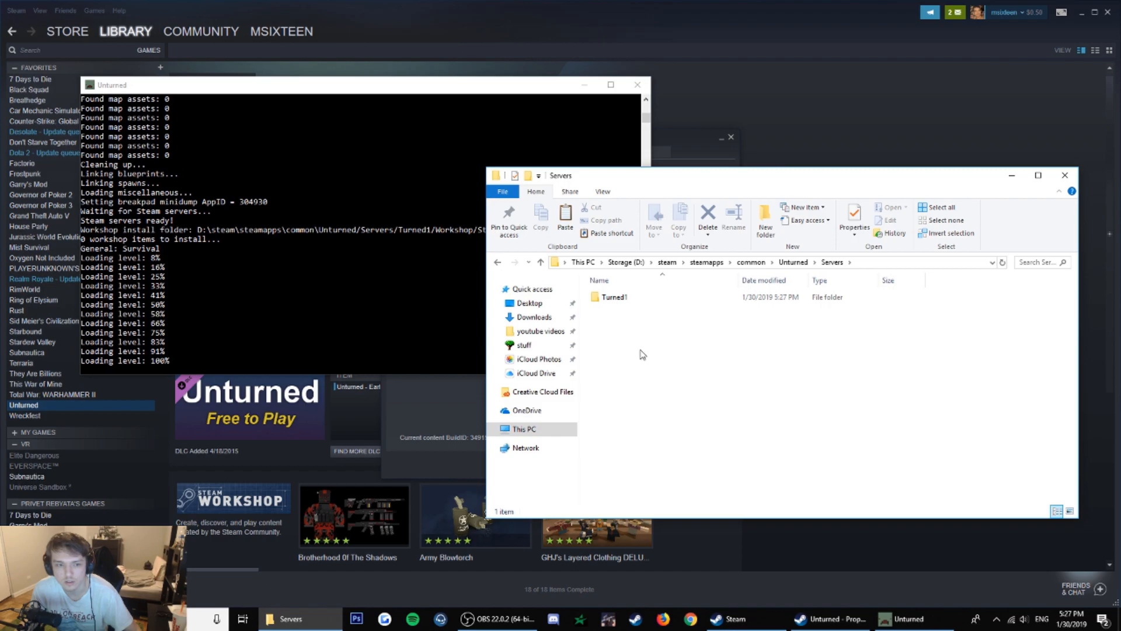
mouse_move(617, 315)
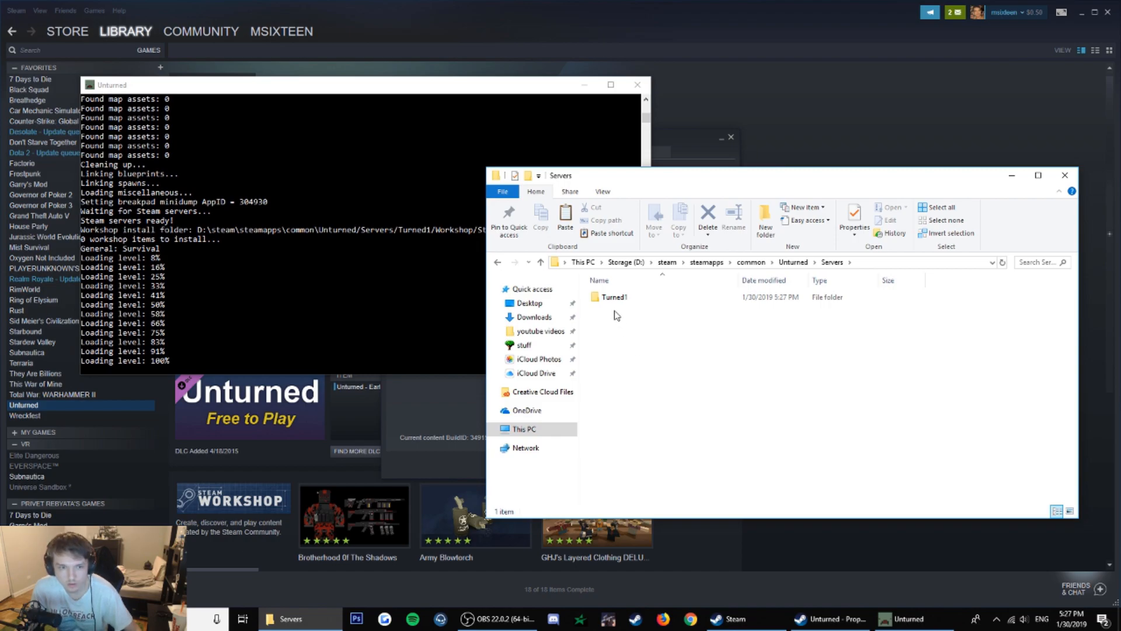
mouse_move(549, 311)
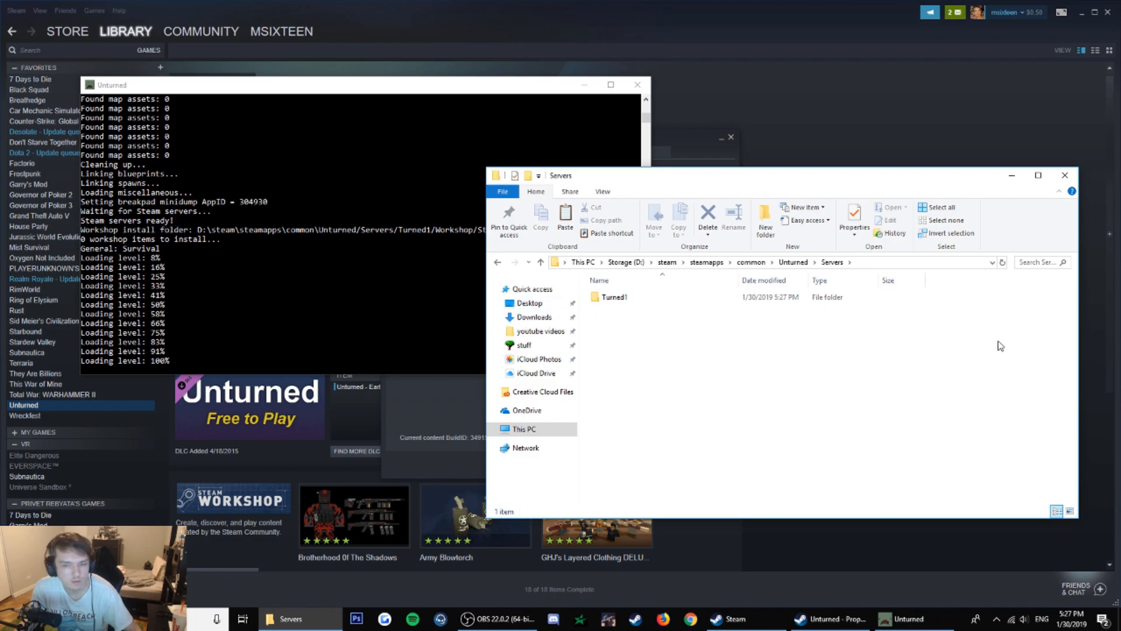
double_click(610, 295)
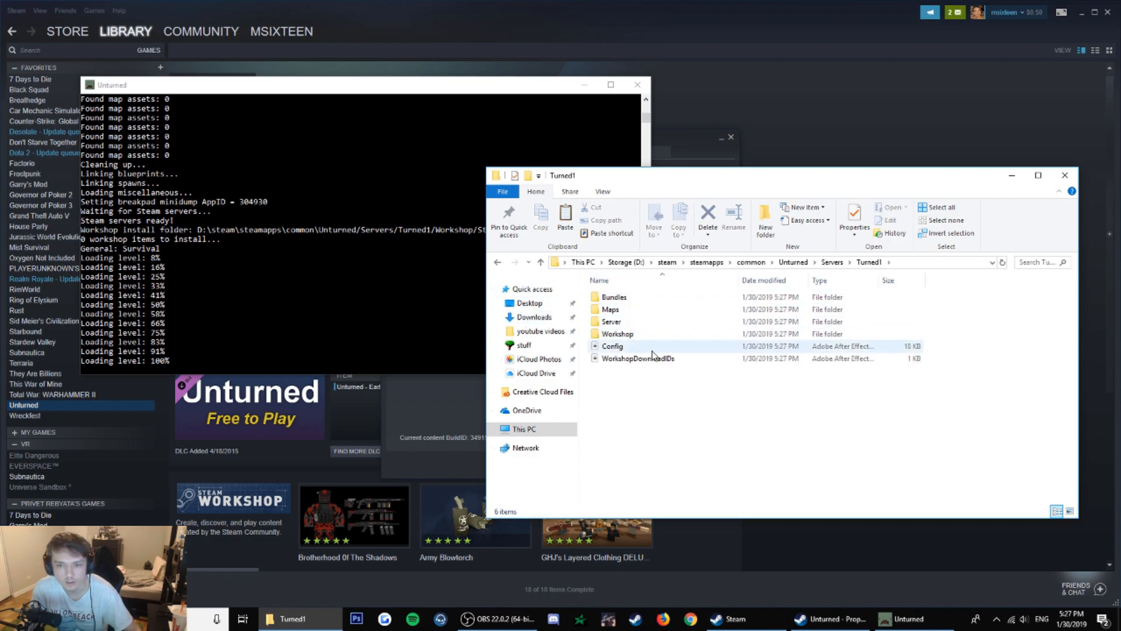
mouse_move(664, 388)
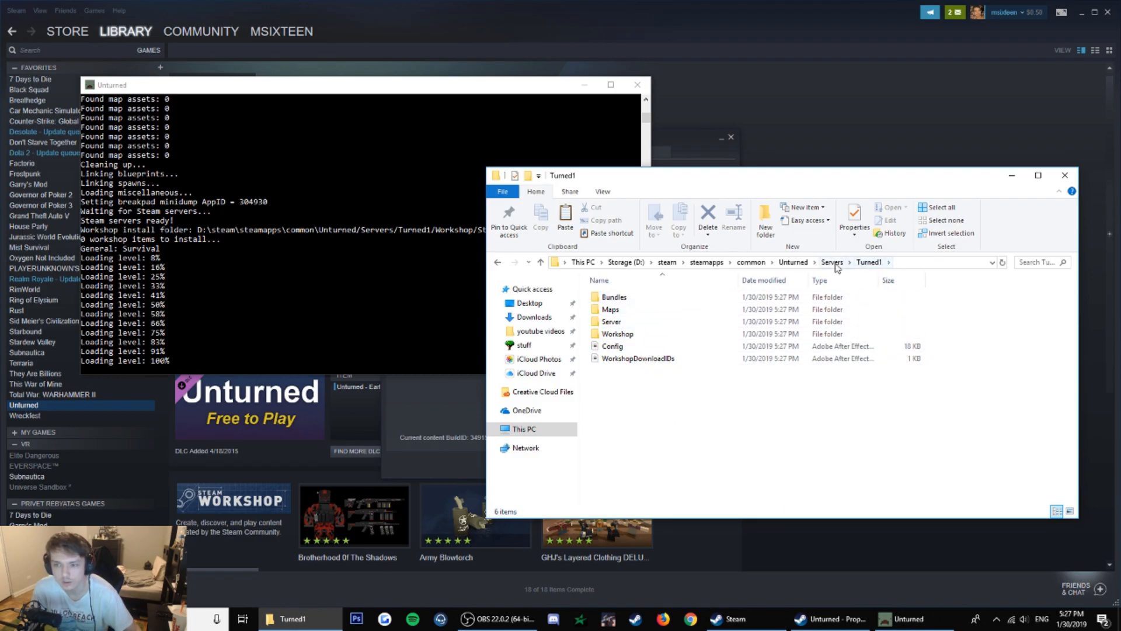
double_click(613, 320)
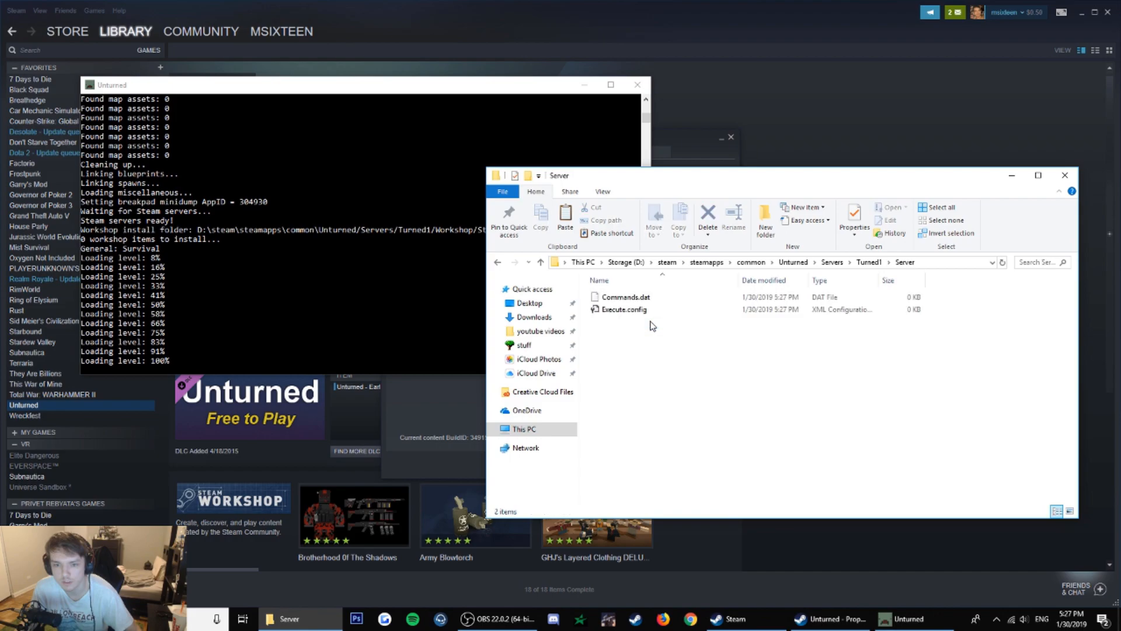
click(564, 215)
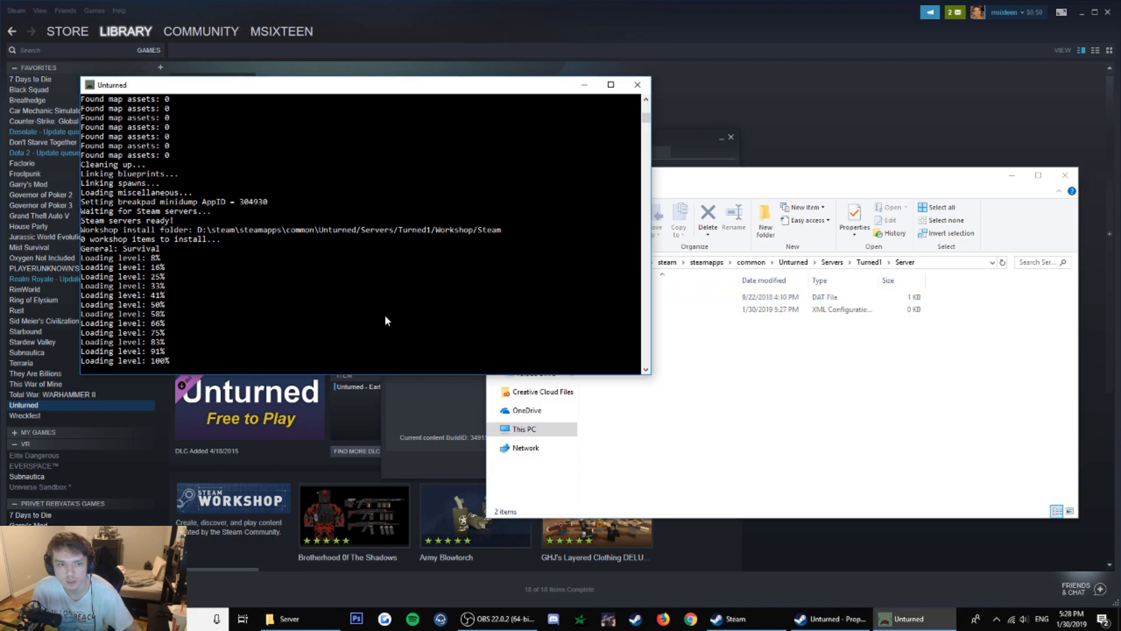
mouse_move(670, 419)
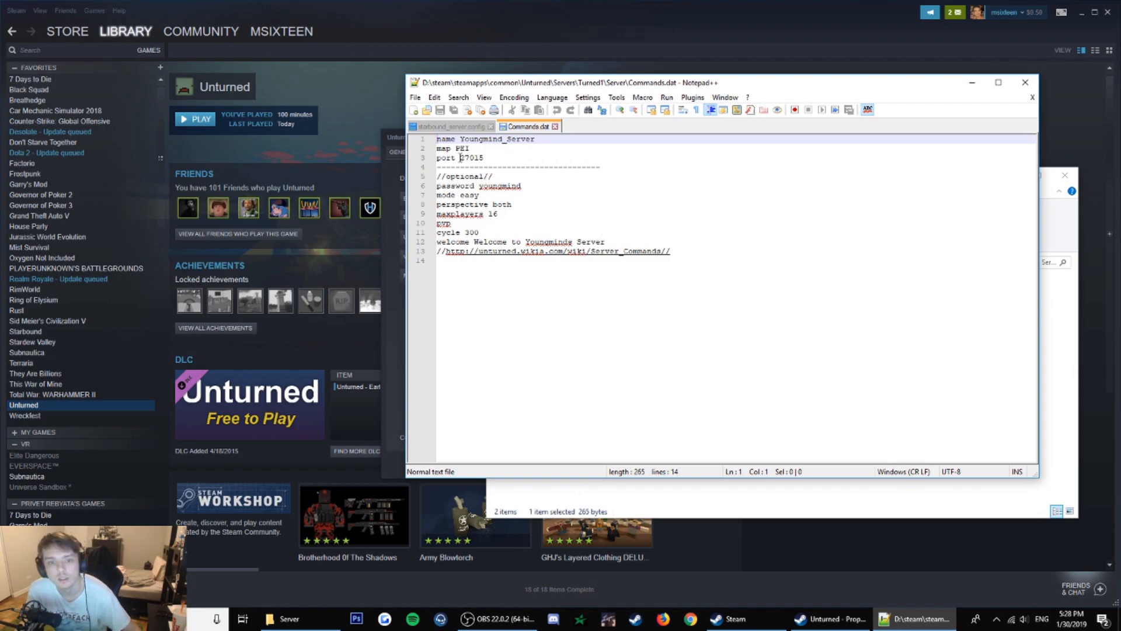
click(525, 186)
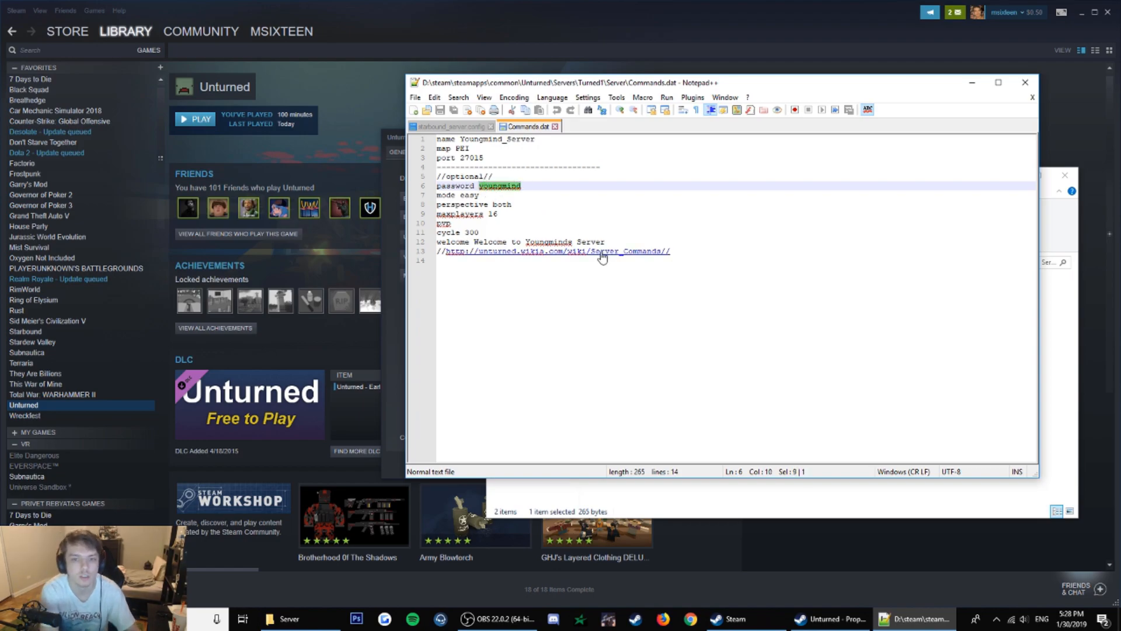
key(Delete)
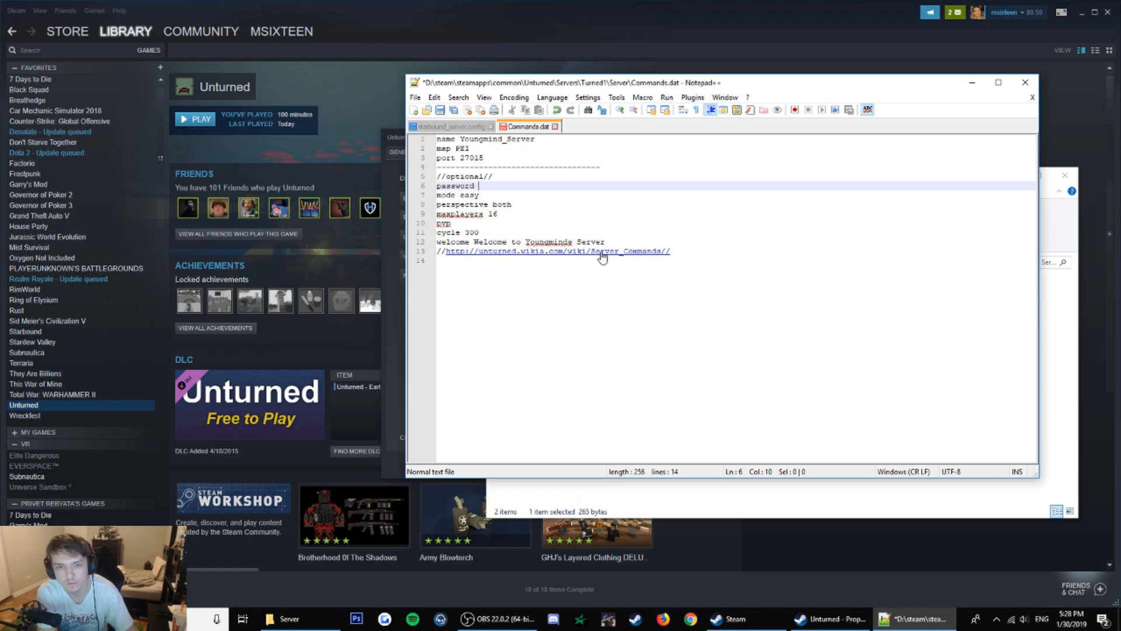
text(hello)
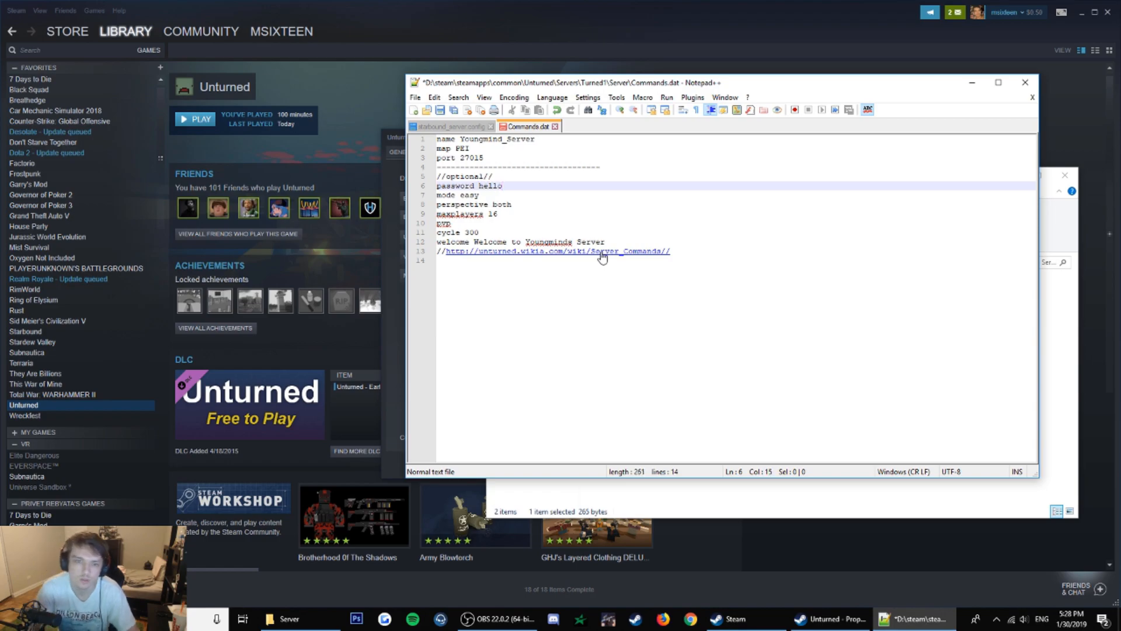
click(517, 213)
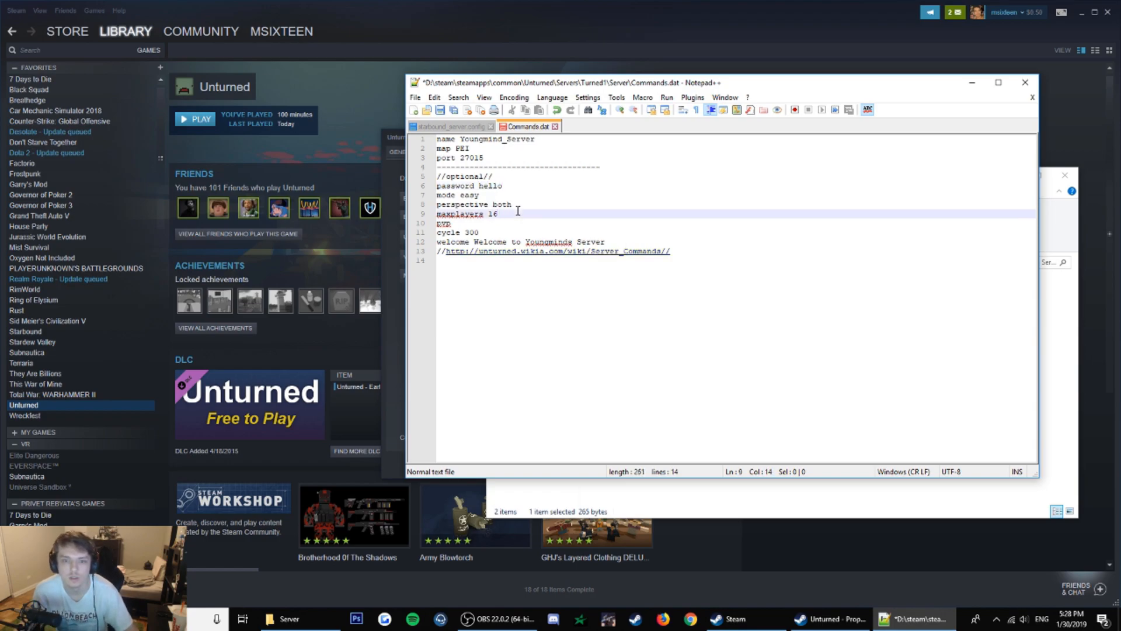
double_click(489, 214)
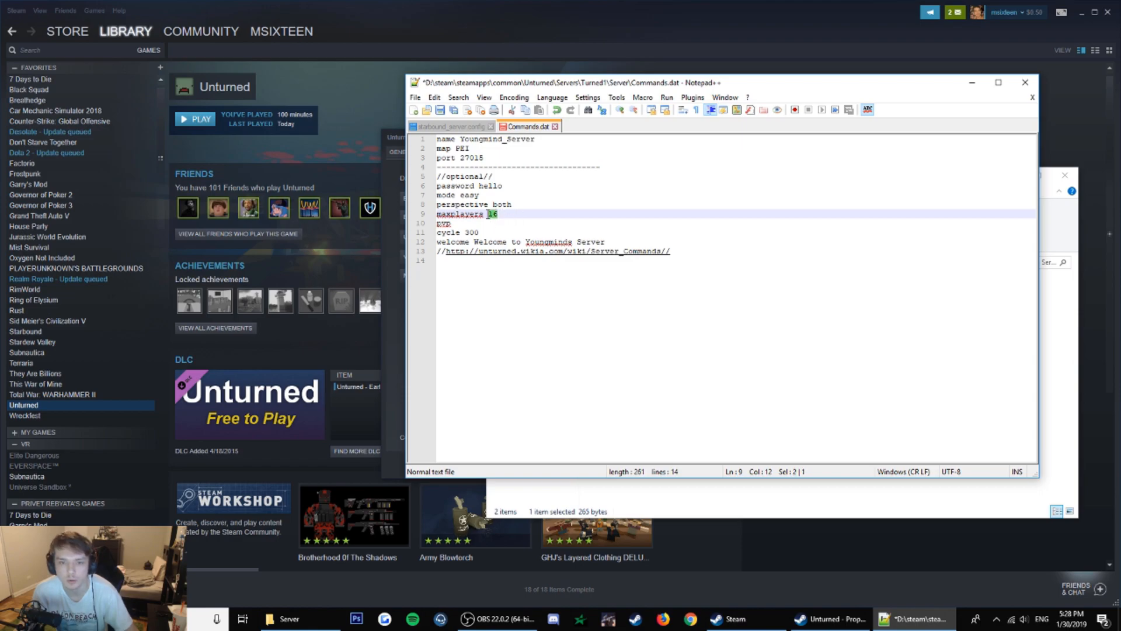
Change the welcome line to 'Welcome to Turned Servers' and save Commands.dat.
click(598, 242)
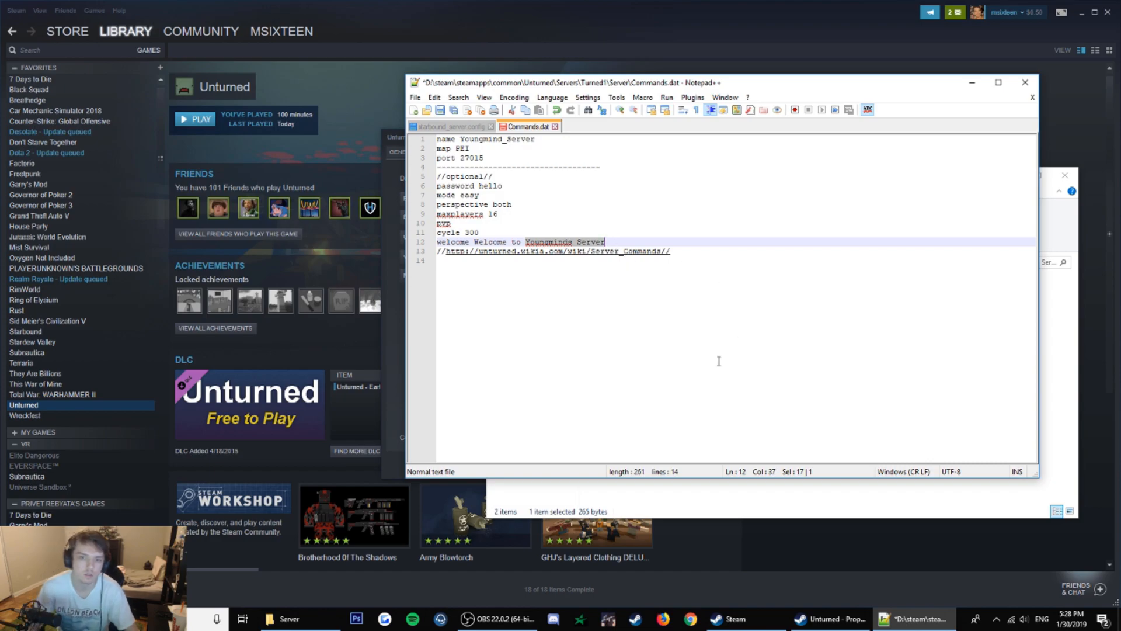
key(Delete)
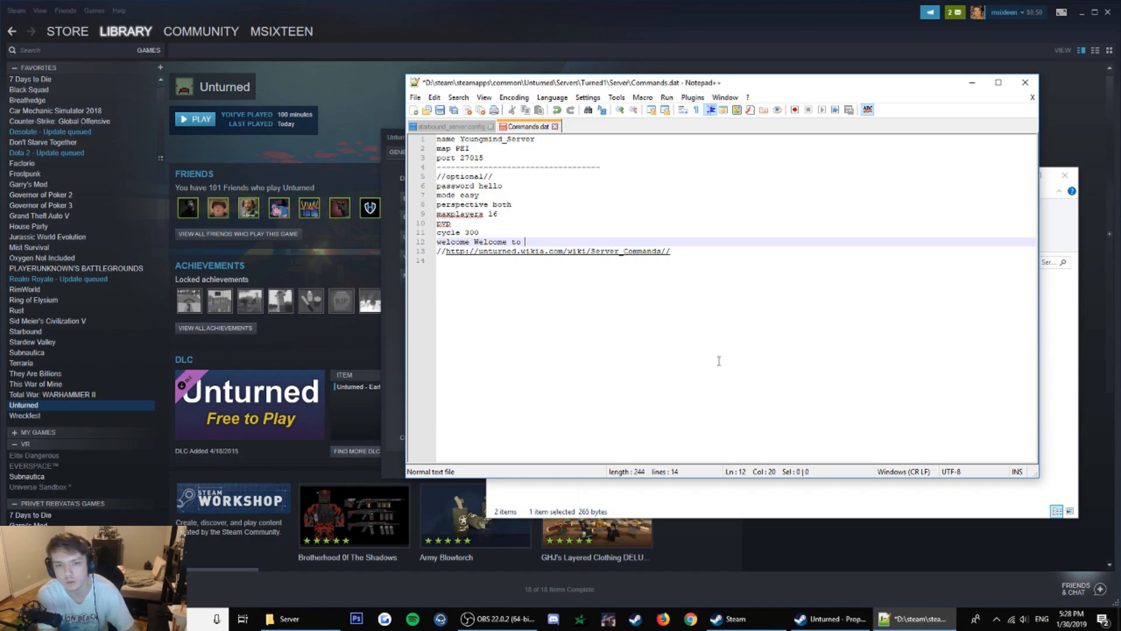
text(Turned)
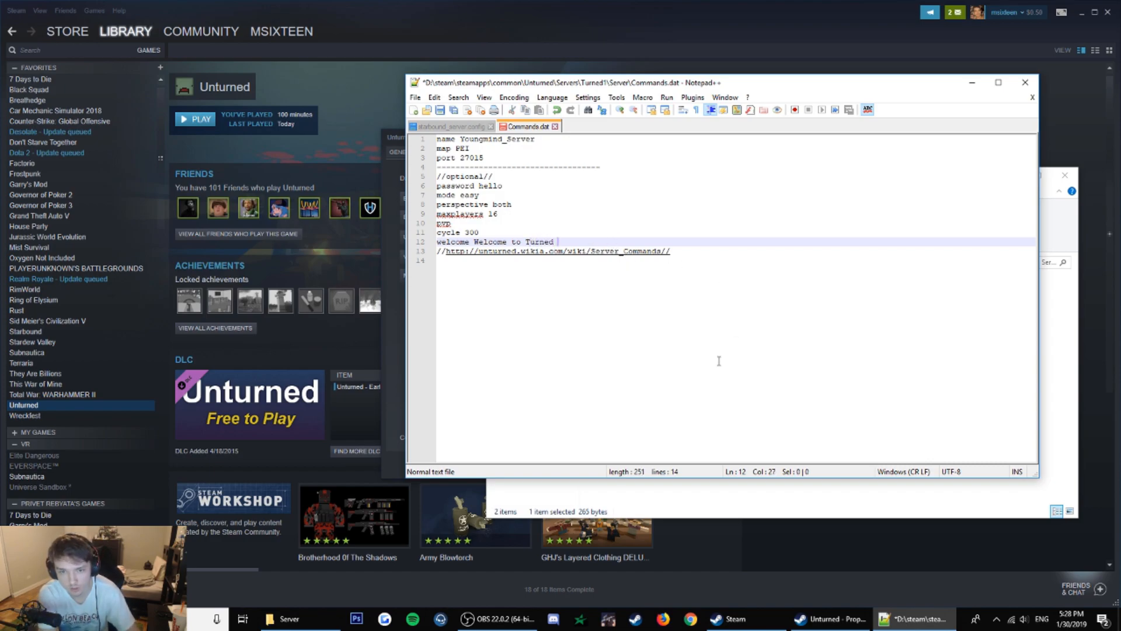
text(Servers)
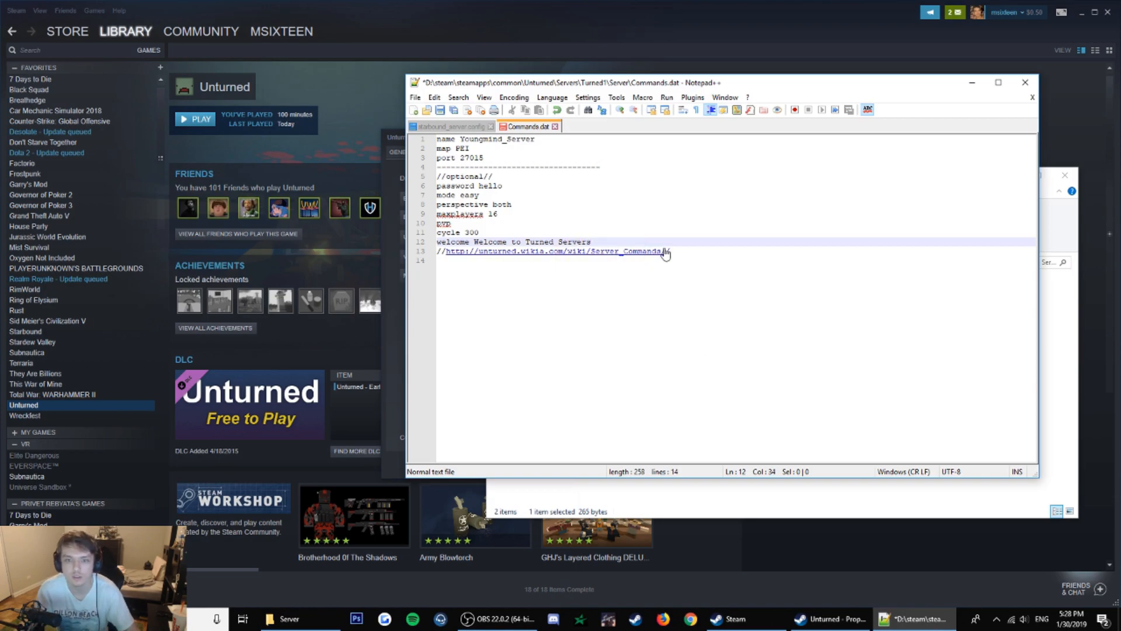
key(Backspace)
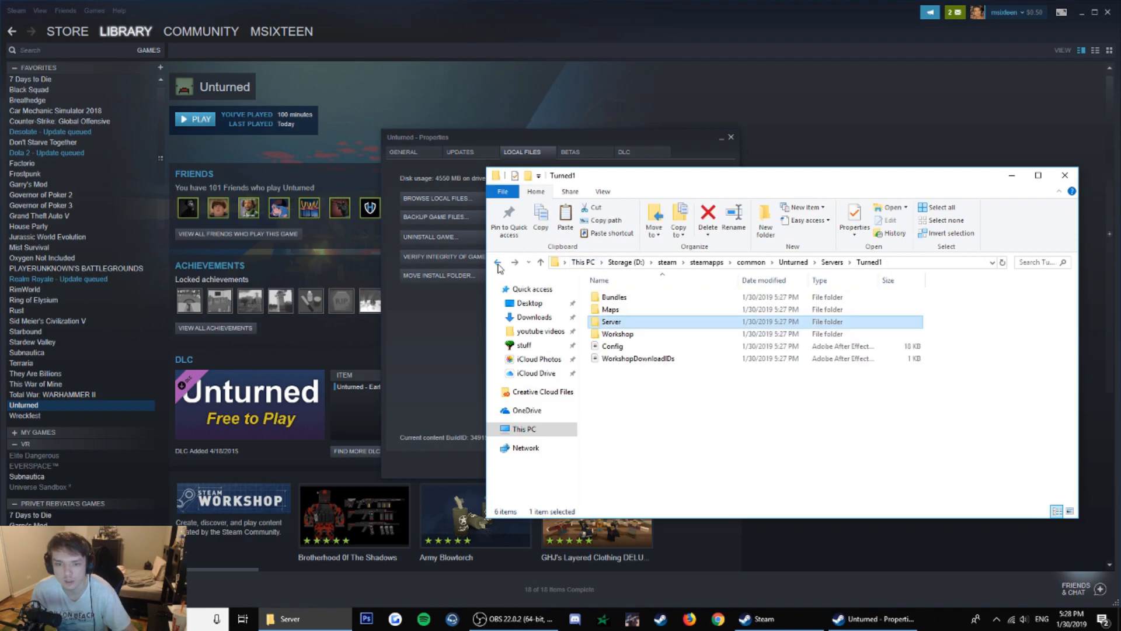
Launch 'Unturned - Shortcut' from the game folder to start the dedicated server.
click(497, 265)
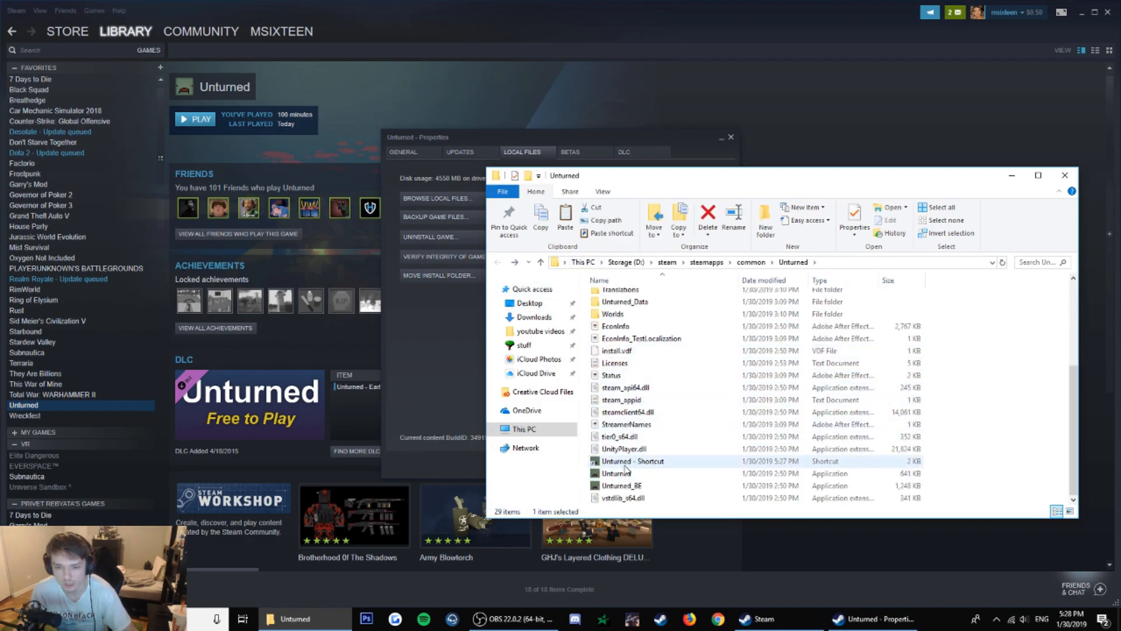
double_click(620, 473)
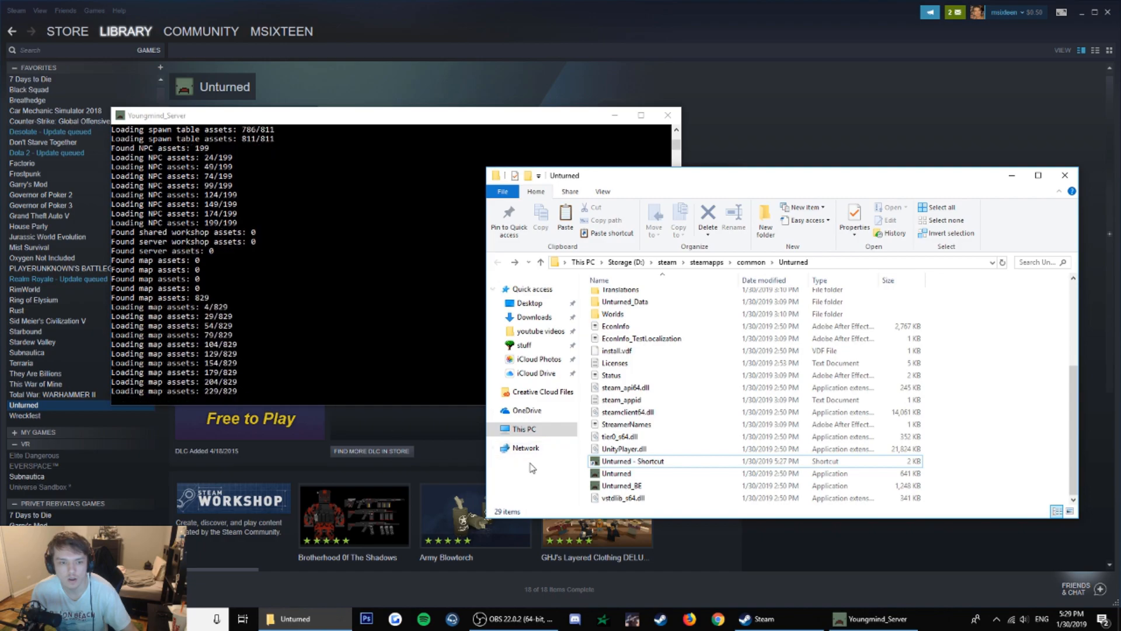
mouse_move(617, 473)
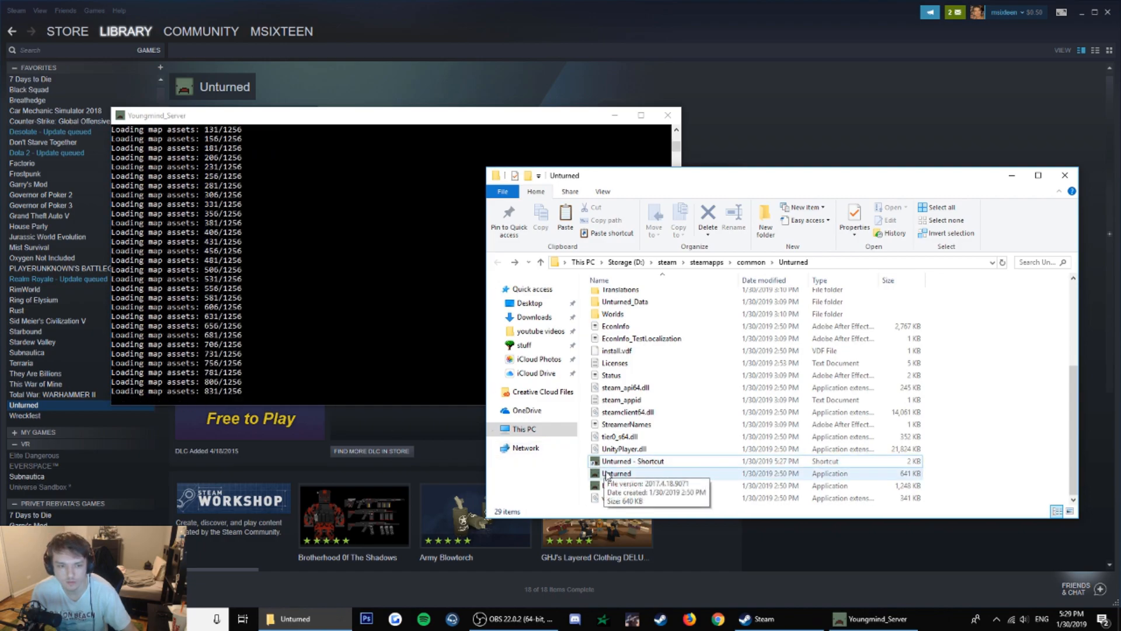
click(617, 473)
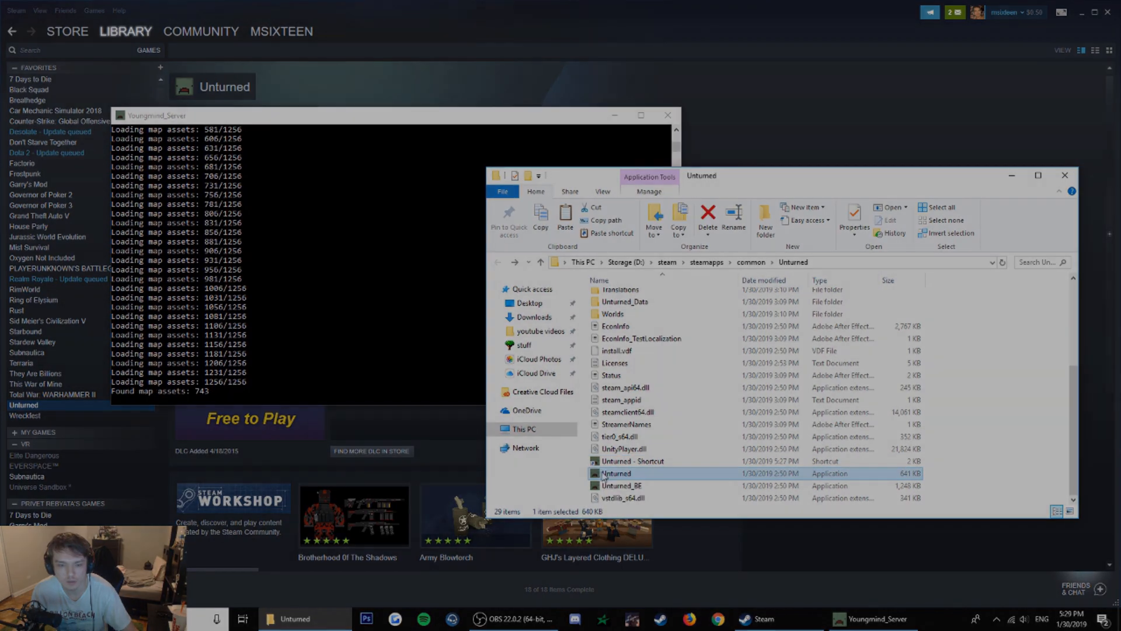
Launch the Unturned client and bring up the Play menu of game modes.
double_click(616, 472)
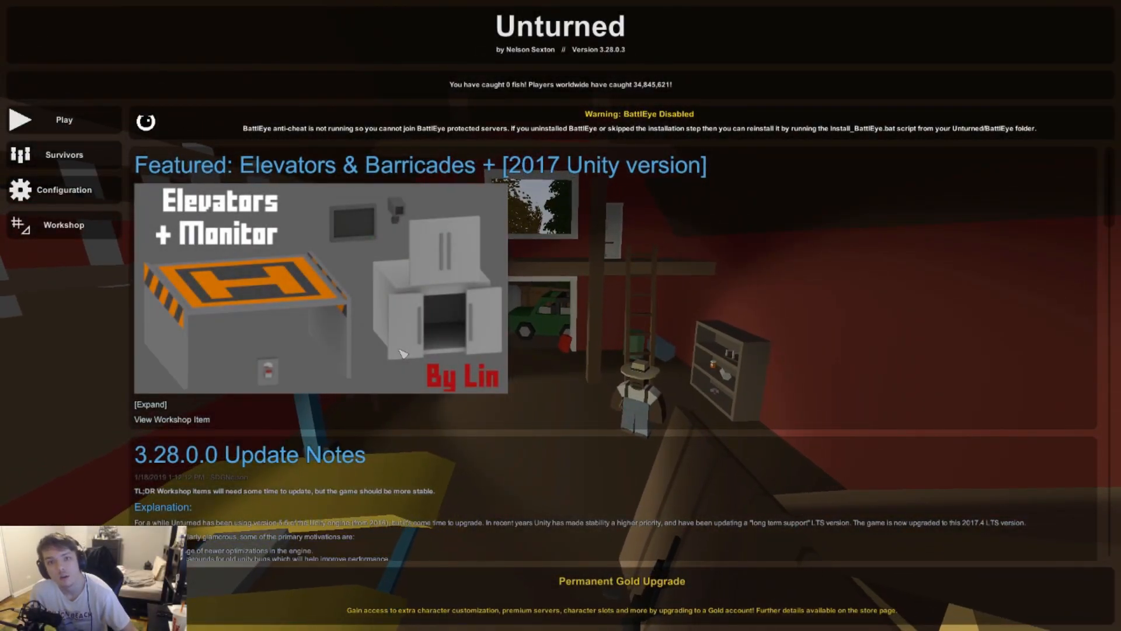
mouse_move(63, 224)
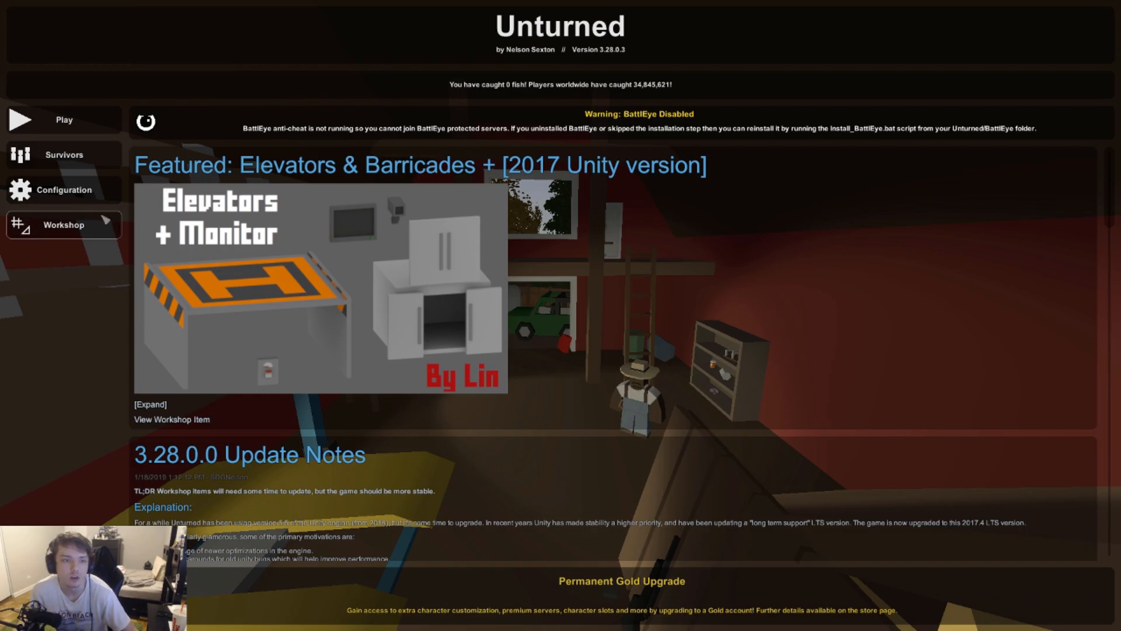
mouse_move(63, 119)
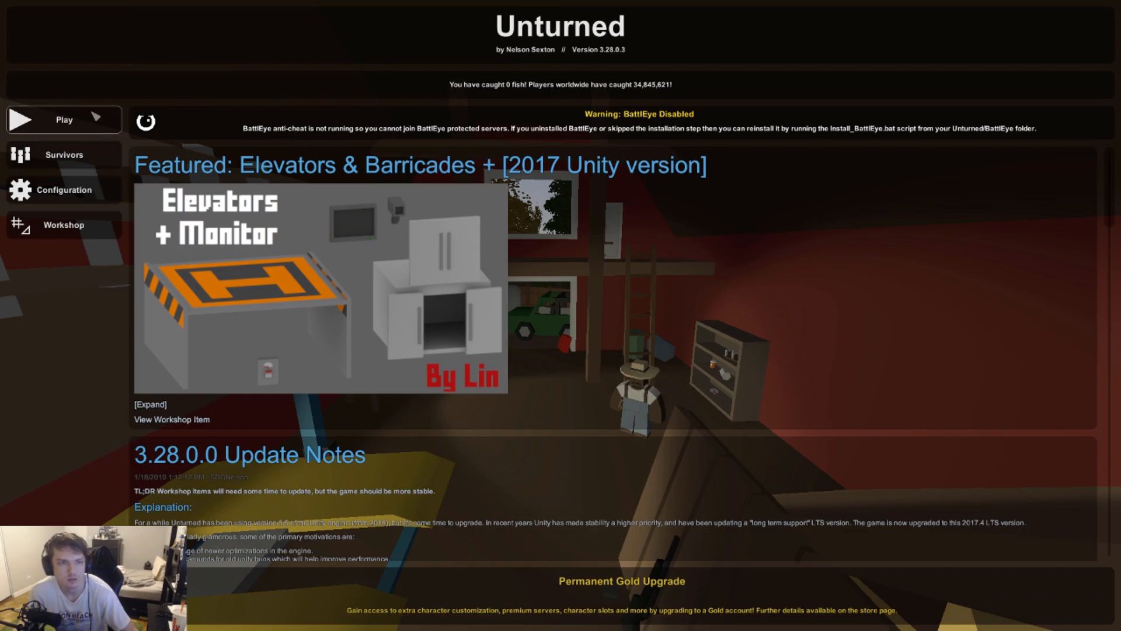
click(63, 119)
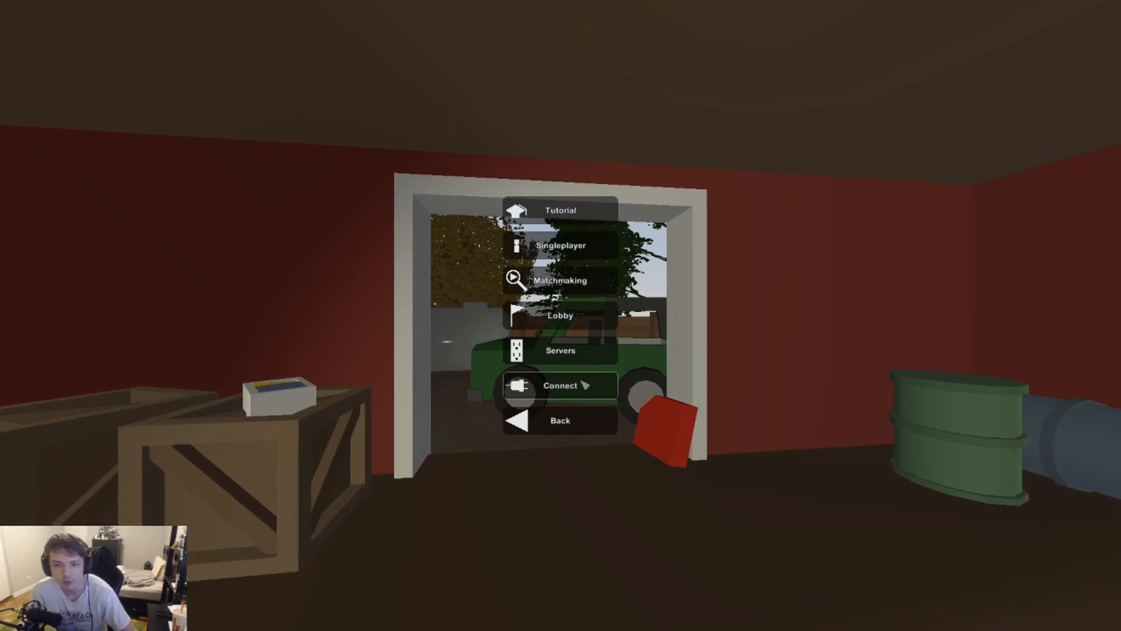
Connect directly to localhost on port 27015 with the server password.
click(562, 384)
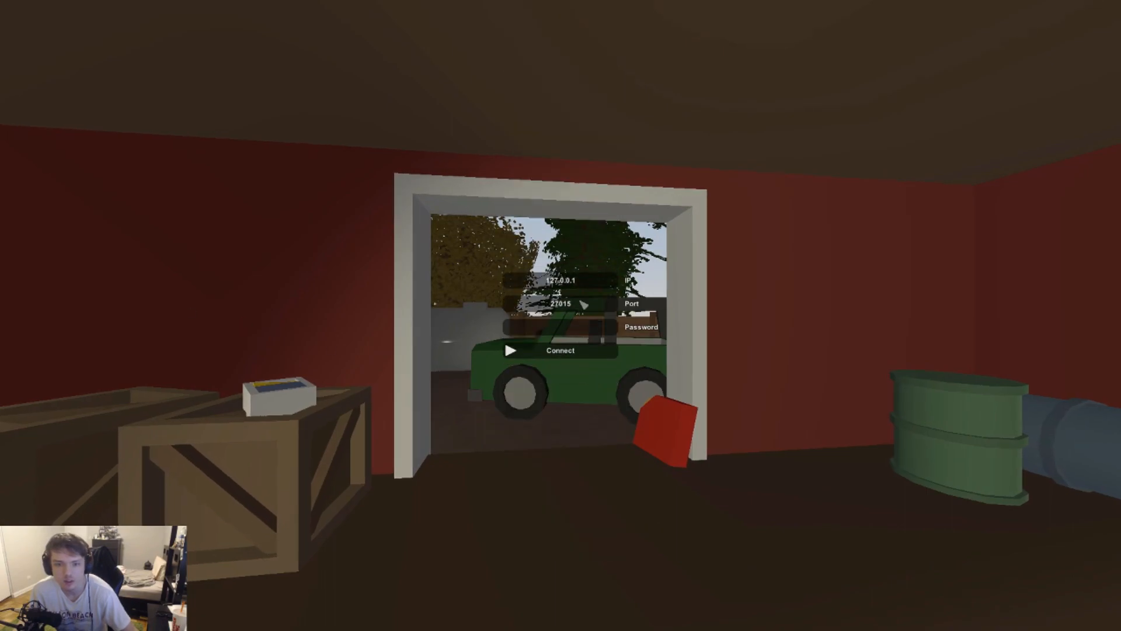
mouse_move(725, 287)
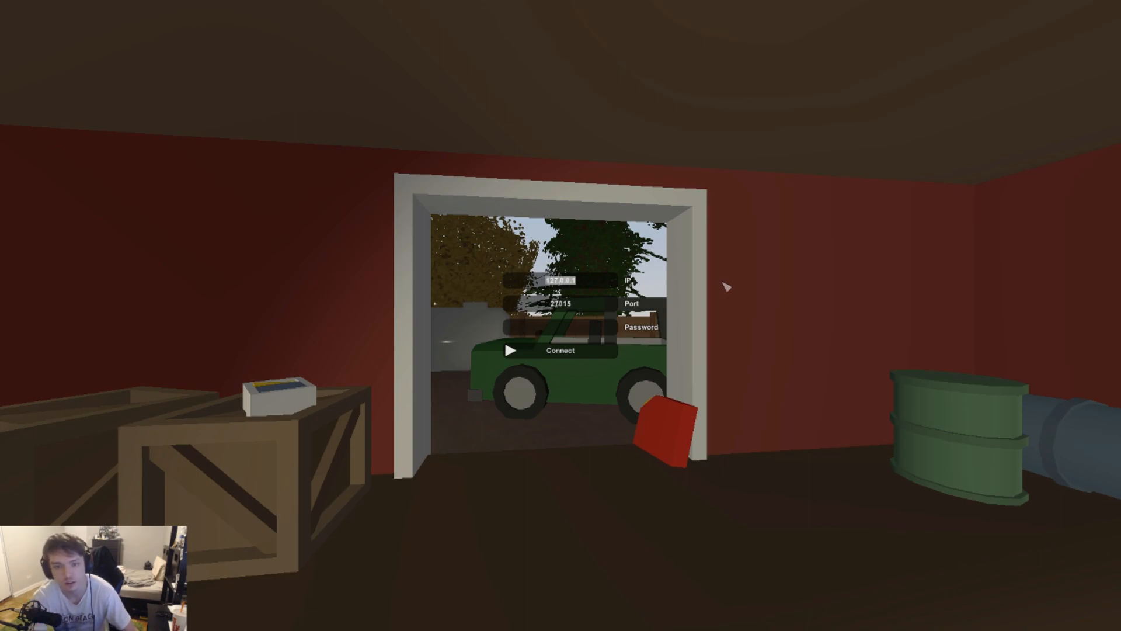
text(localhost)
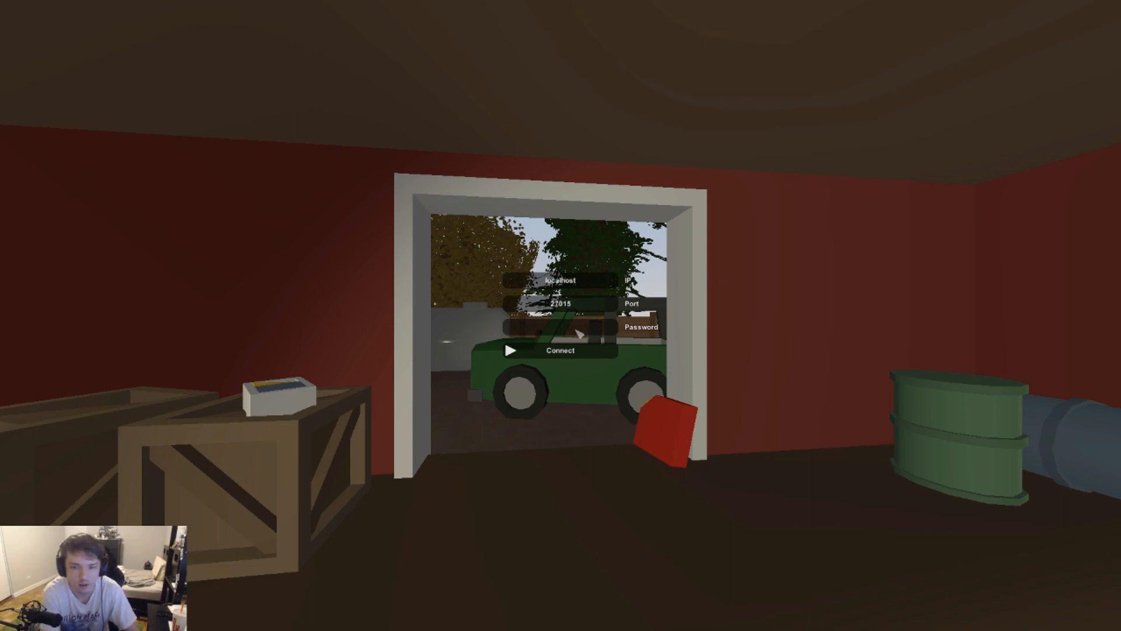
text(#####)
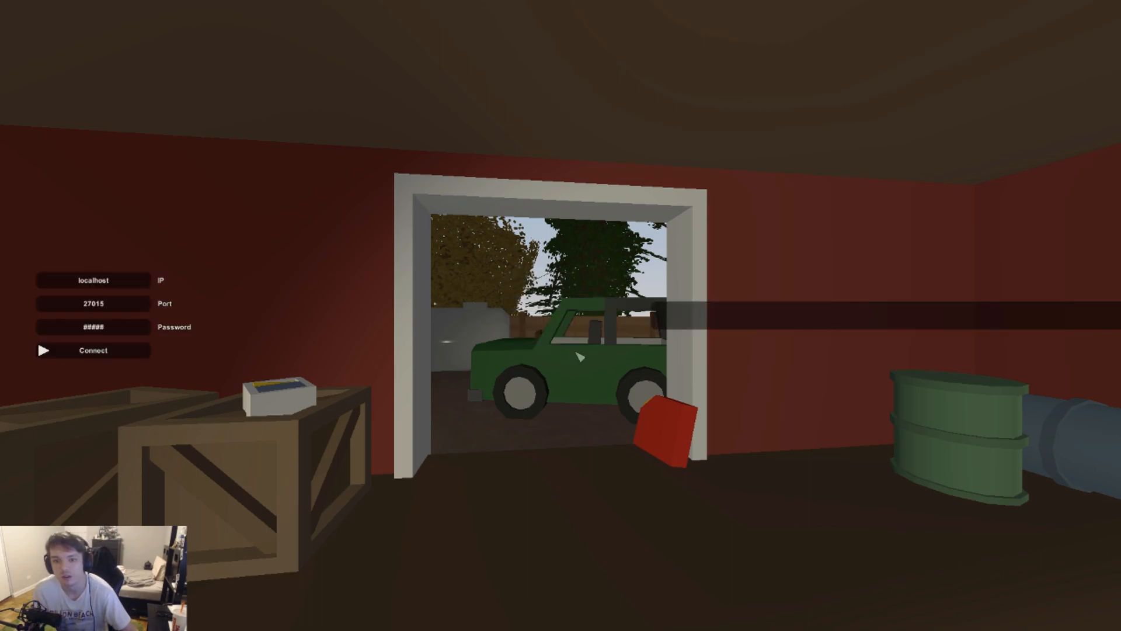
click(91, 350)
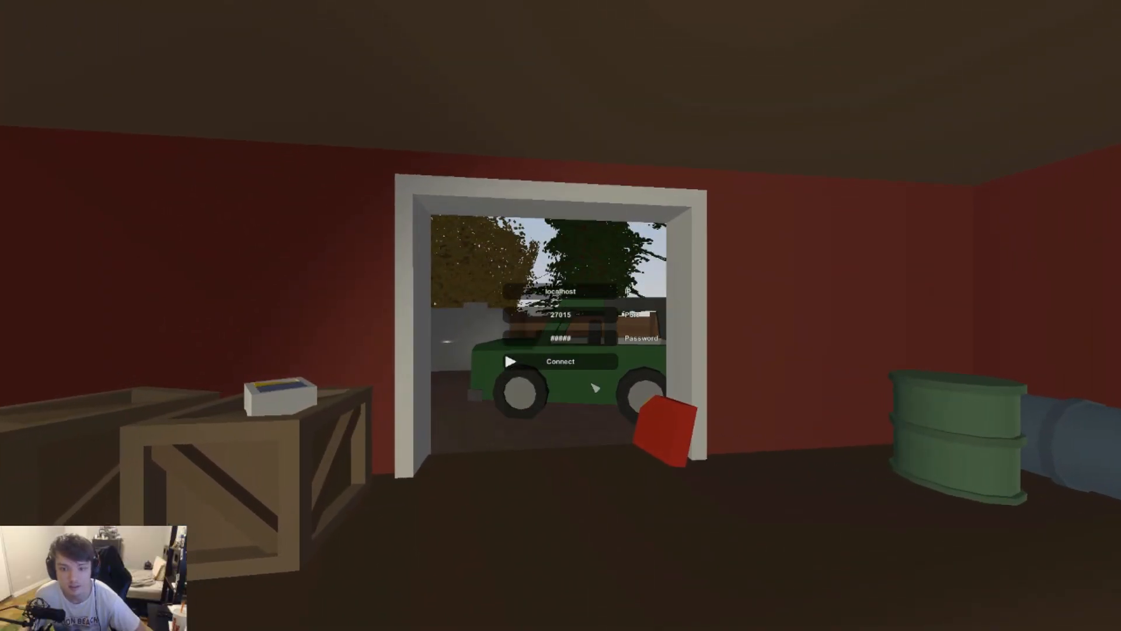
click(561, 361)
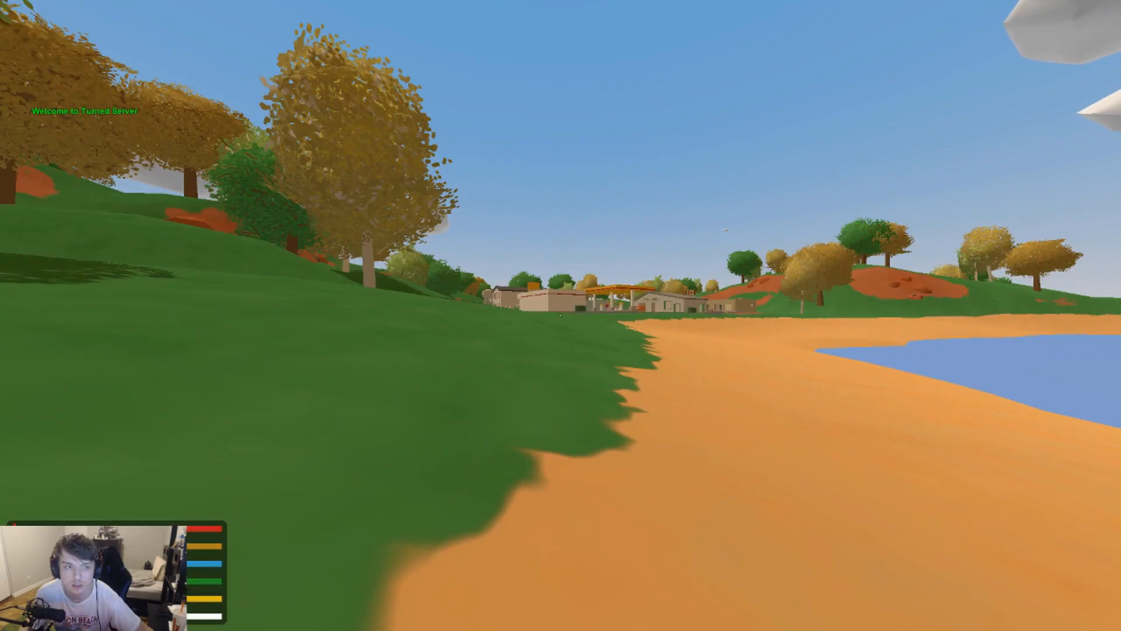
mouse_move(560, 315)
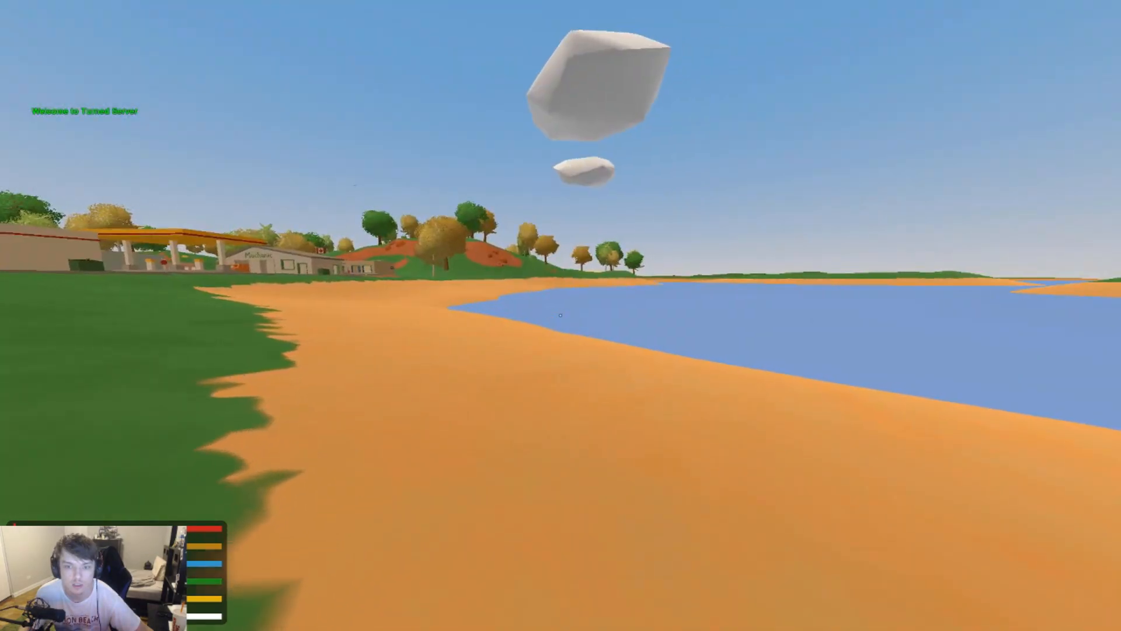
mouse_move(560, 316)
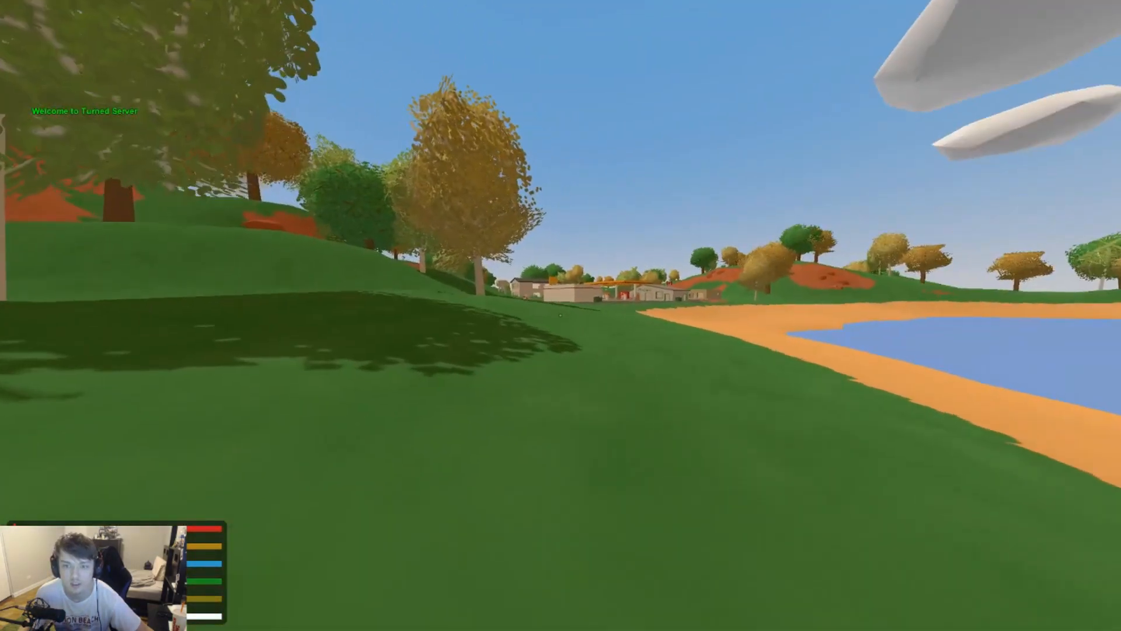
mouse_move(560, 315)
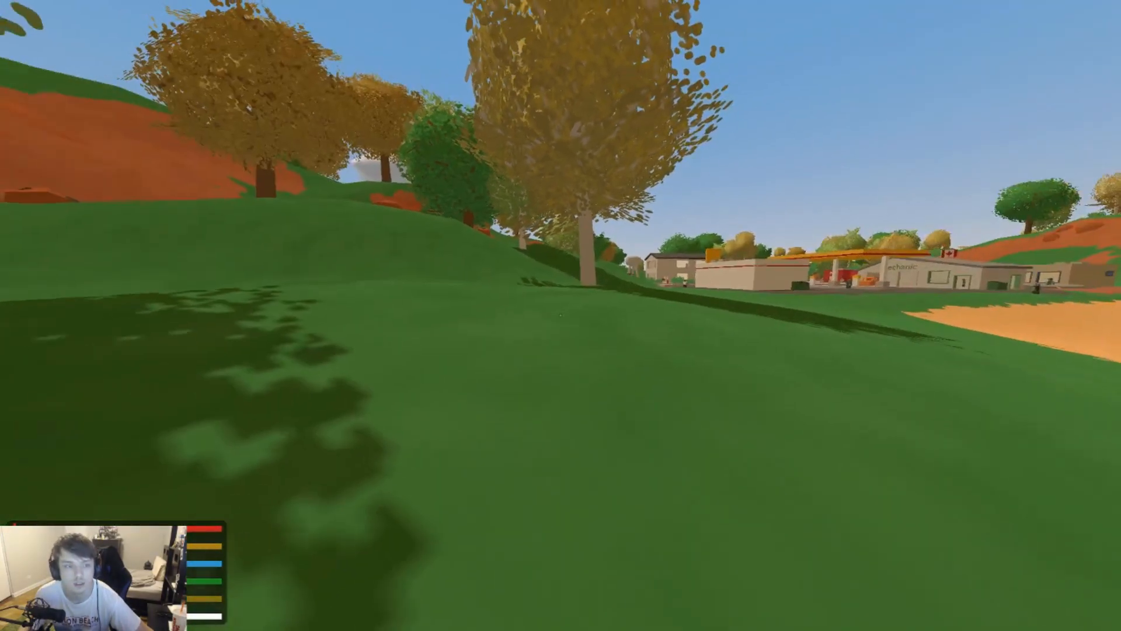
mouse_move(561, 316)
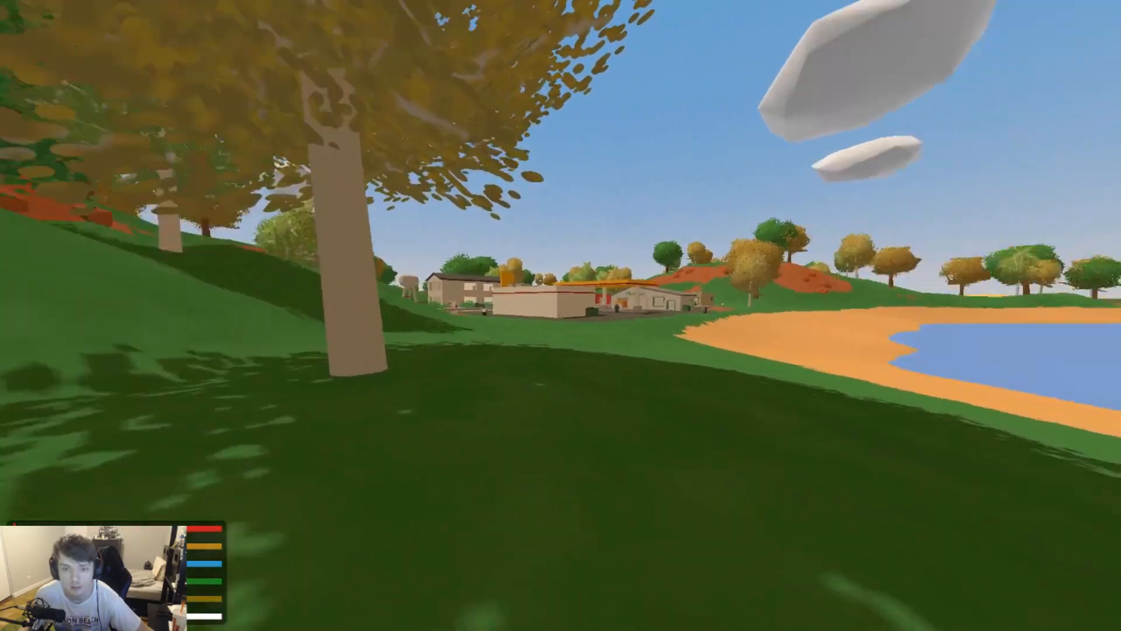
Bring up the pause menu after walking around the PEI map.
key(Escape)
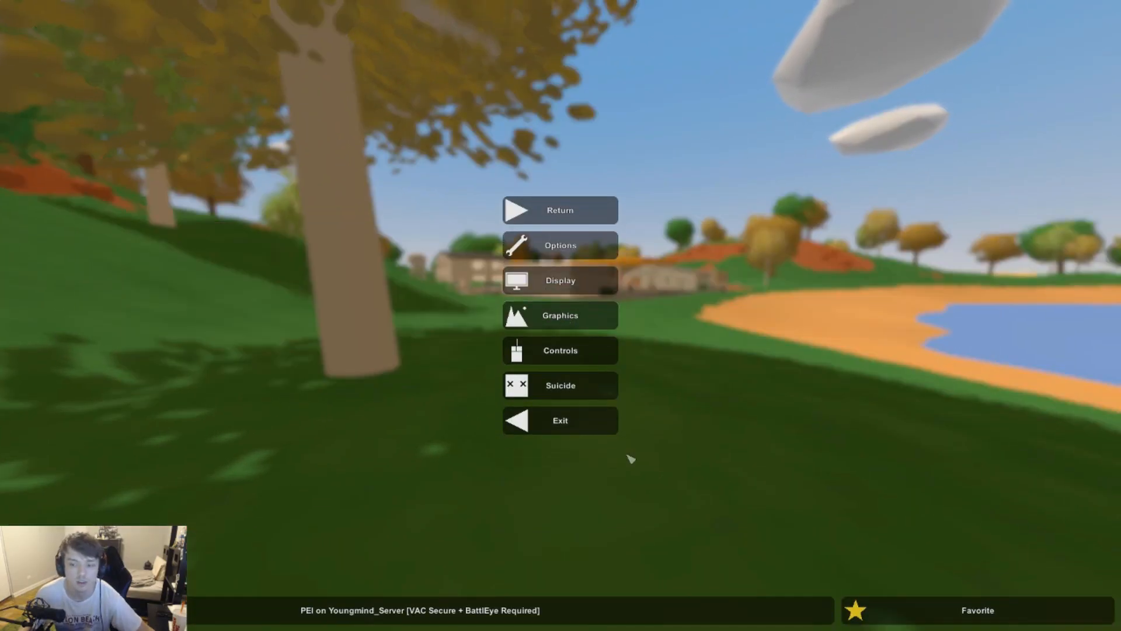